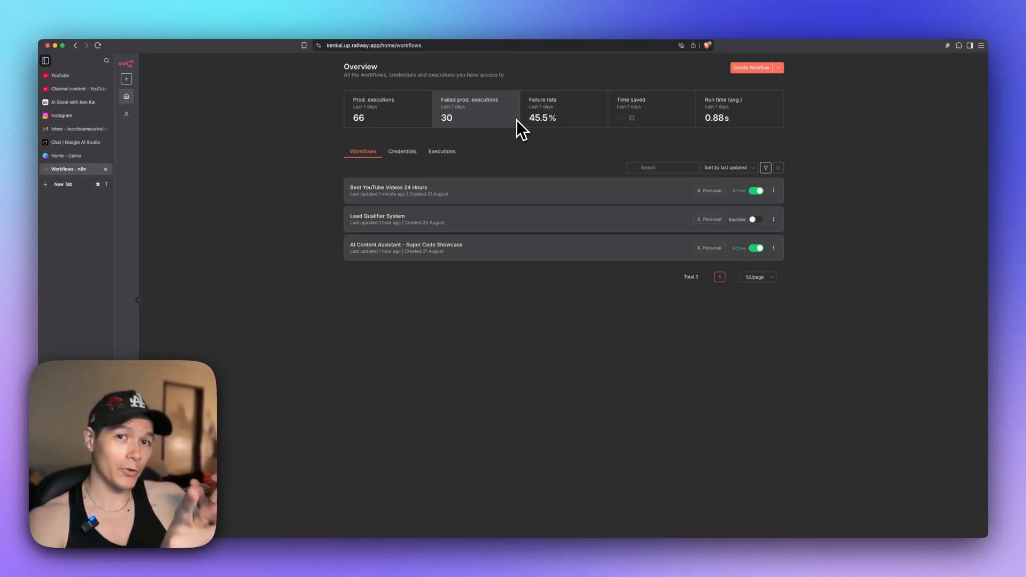
Run the Lead Qualifier System workflow and review the lead qualification report in Telegram.
{"action": "left_click", "coordinate": [377, 219]}
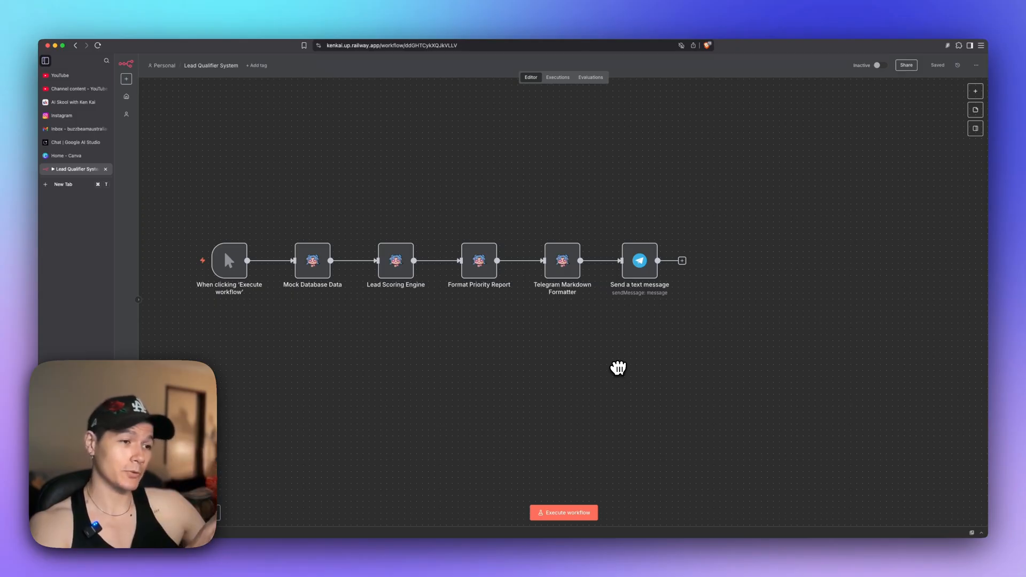
{"action": "mouse_move", "coordinate": [574, 527]}
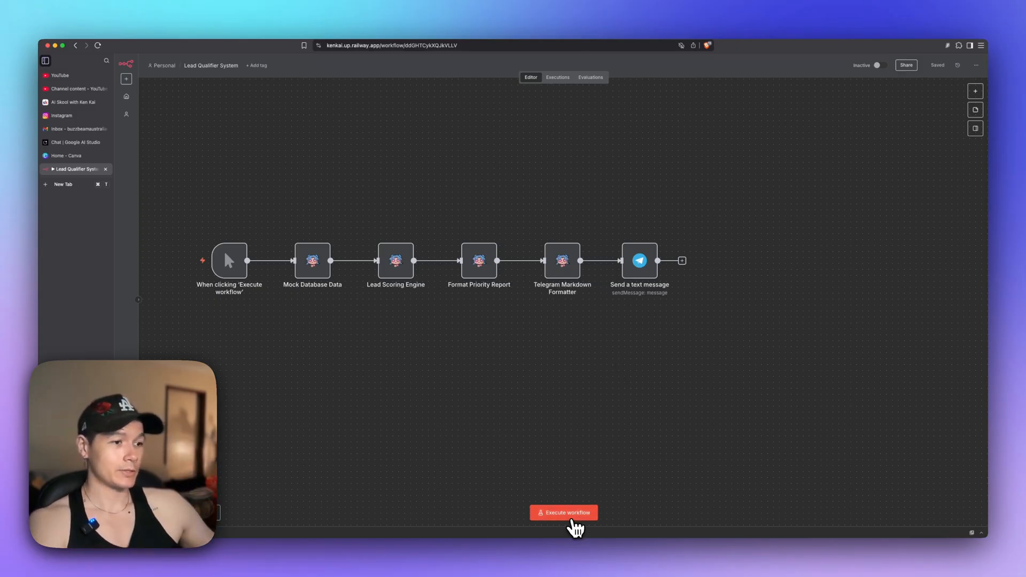
{"action": "left_click", "coordinate": [563, 513]}
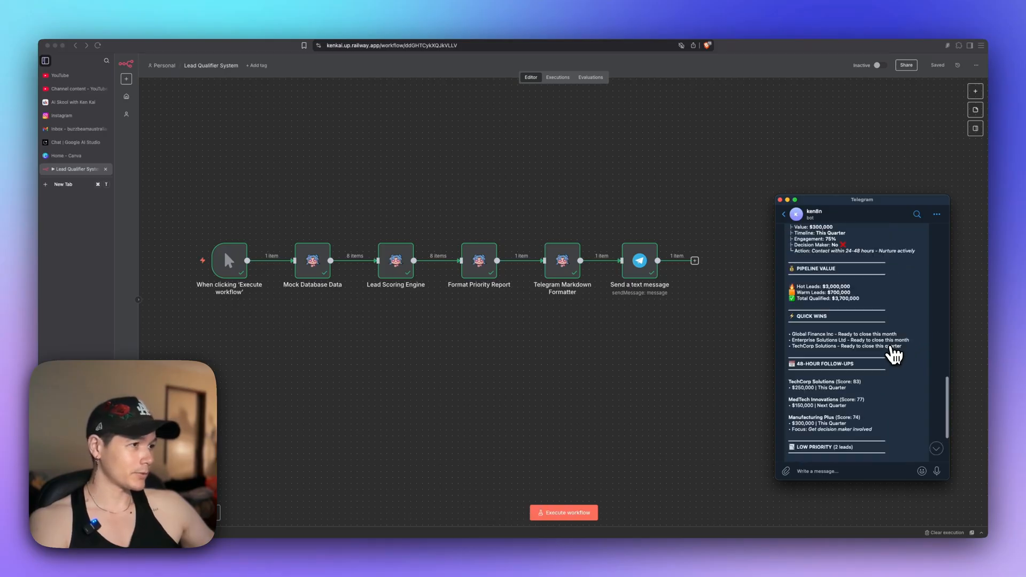
{"action": "scroll", "scroll_direction": "up", "scroll_amount": 3}
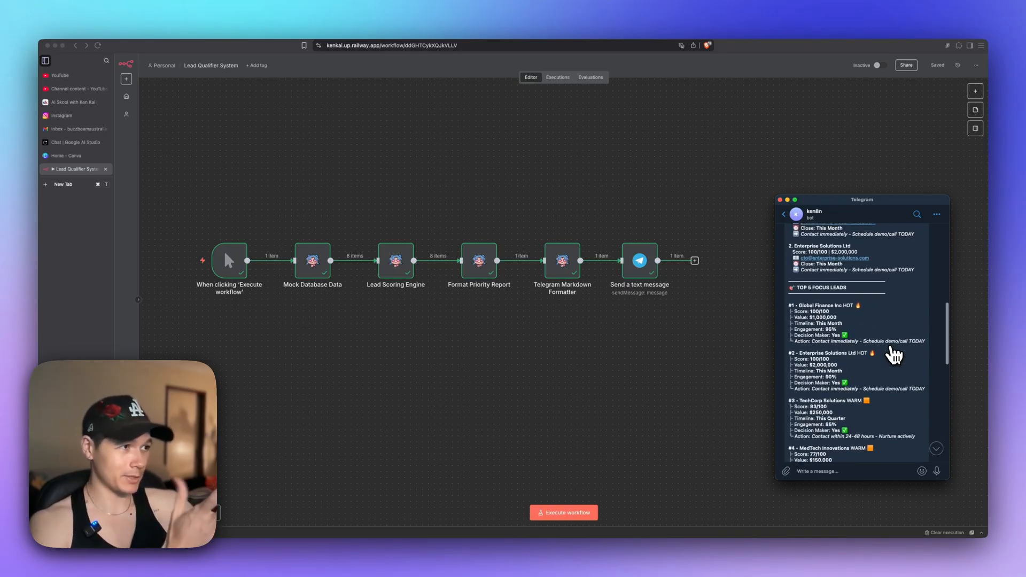
{"action": "scroll", "scroll_direction": "up", "scroll_amount": 3}
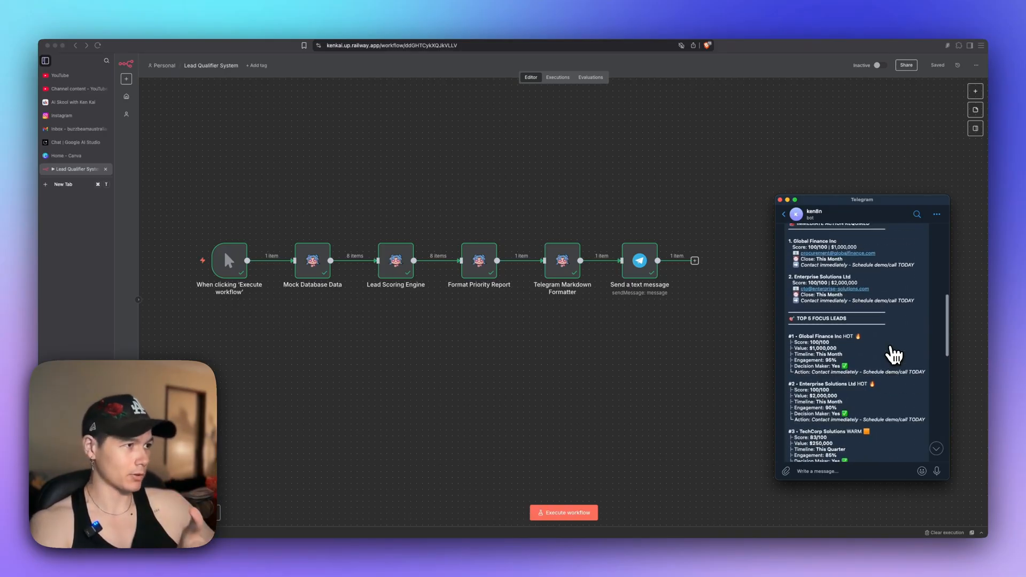
{"action": "scroll", "scroll_direction": "up", "scroll_amount": 3}
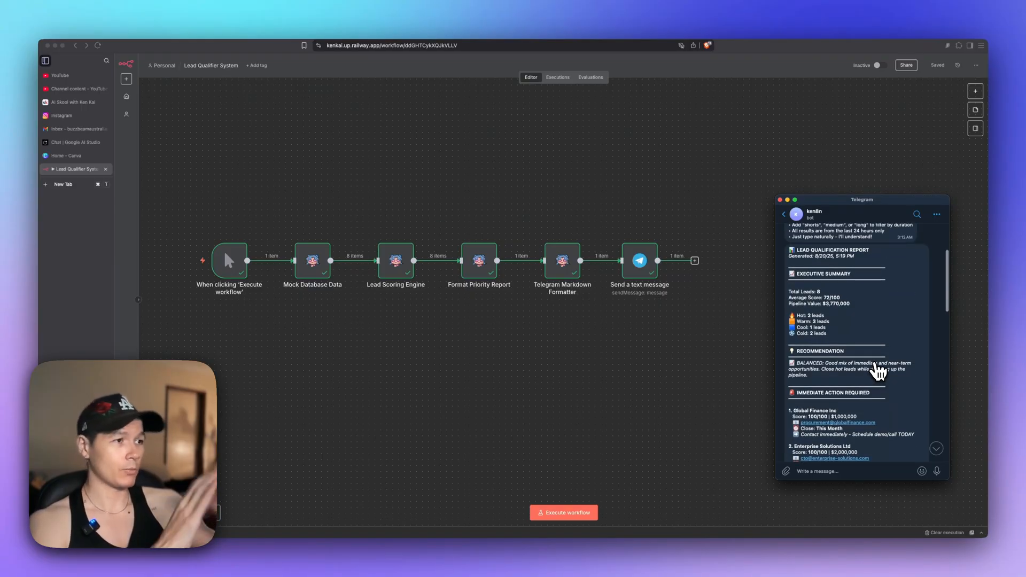
{"action": "mouse_move", "coordinate": [881, 334]}
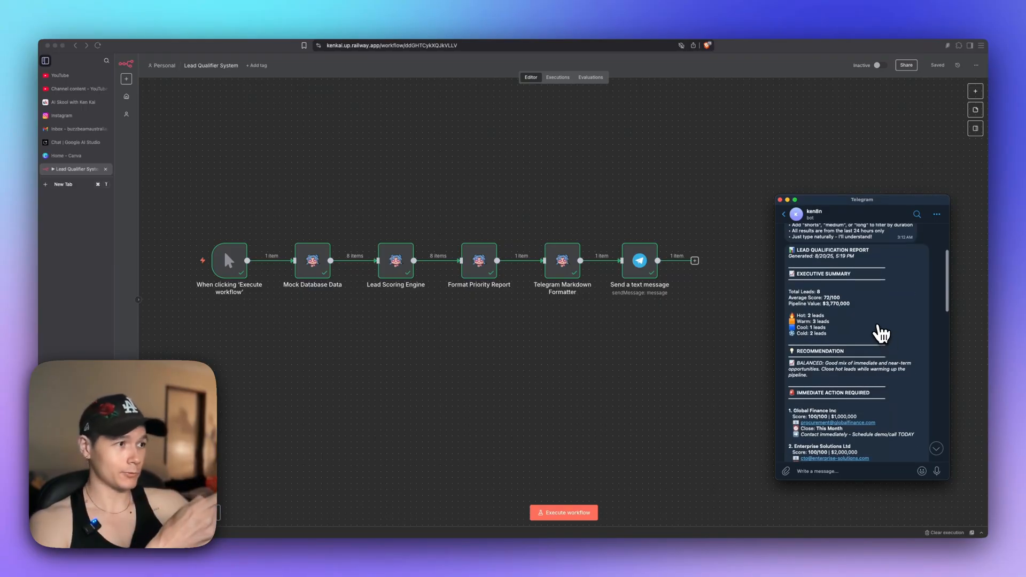
{"action": "scroll", "scroll_direction": "down", "scroll_amount": 3}
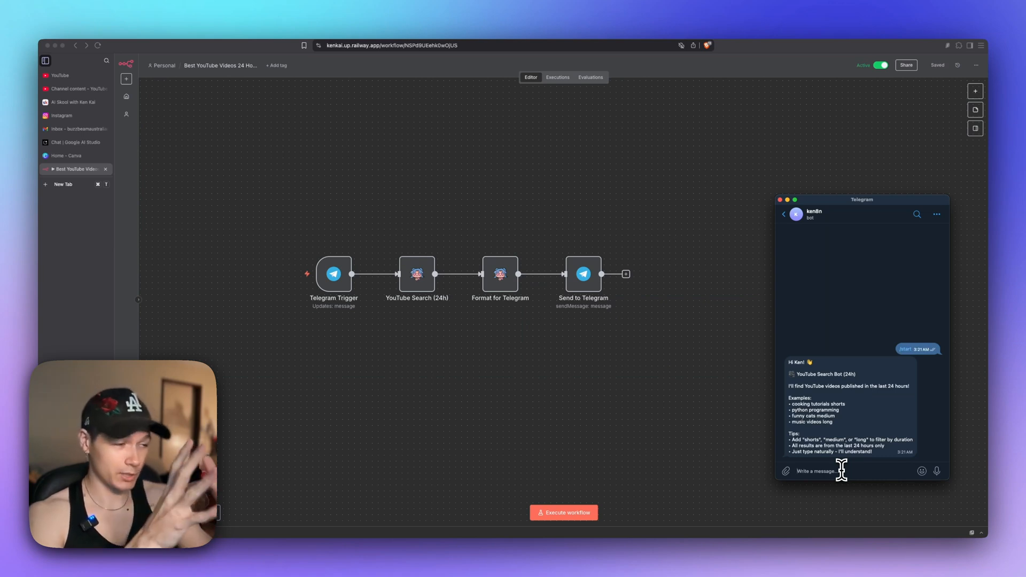
Send 'anime shorts' to the YouTube search bot and scroll through the returned shorts.
{"action": "type", "text": "anime"}
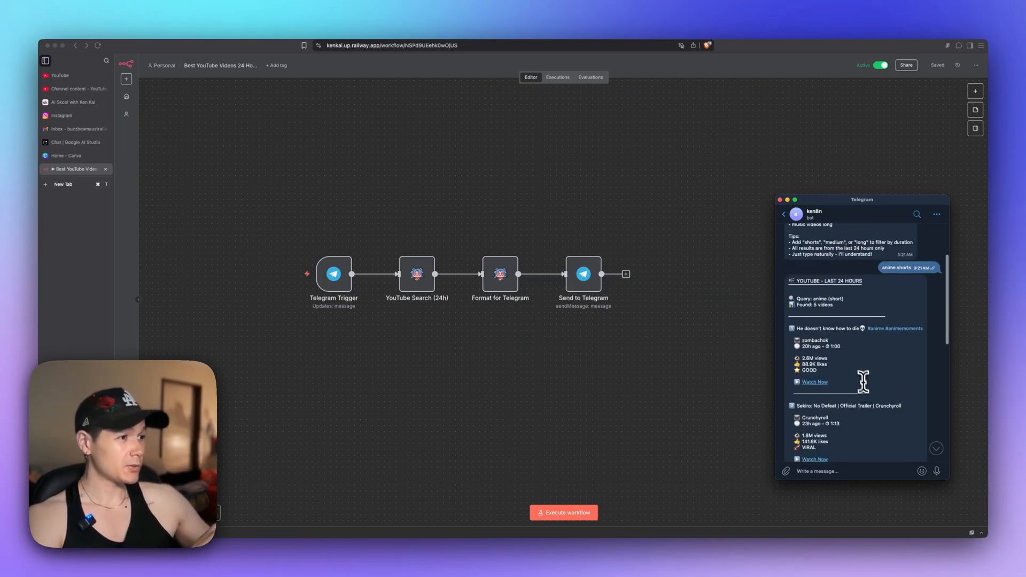
{"action": "scroll", "scroll_direction": "up", "scroll_amount": 3}
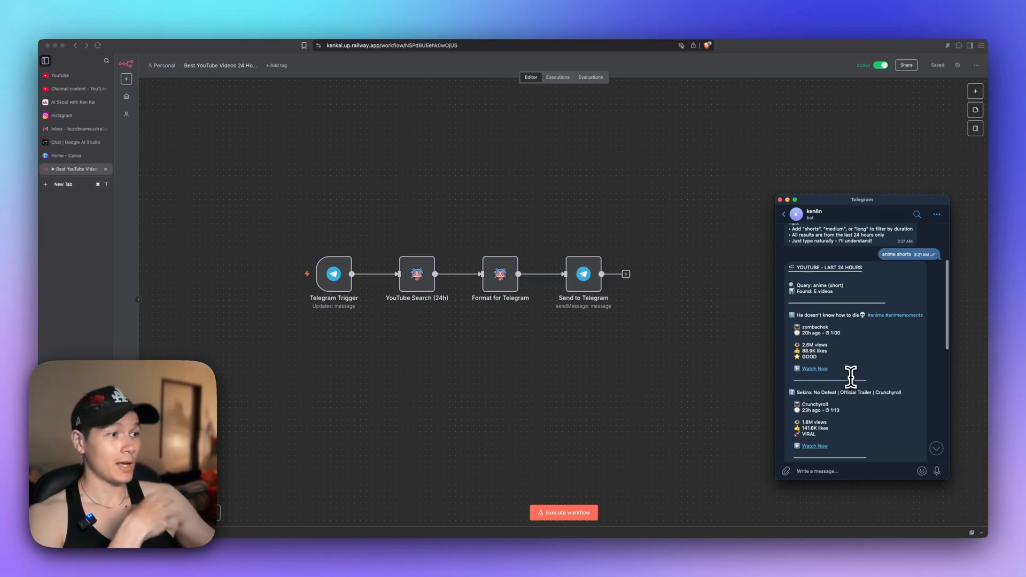
{"action": "scroll", "scroll_direction": "down", "scroll_amount": 3}
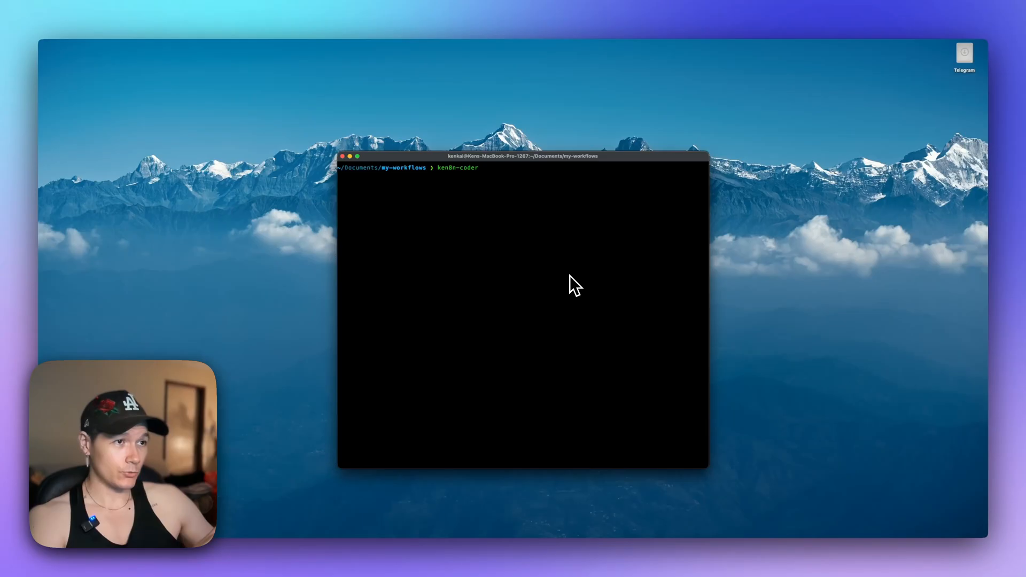
Launch ken8n-coder to its welcome screen, then switch to Brave Browser.
{"action": "key", "text": "Return"}
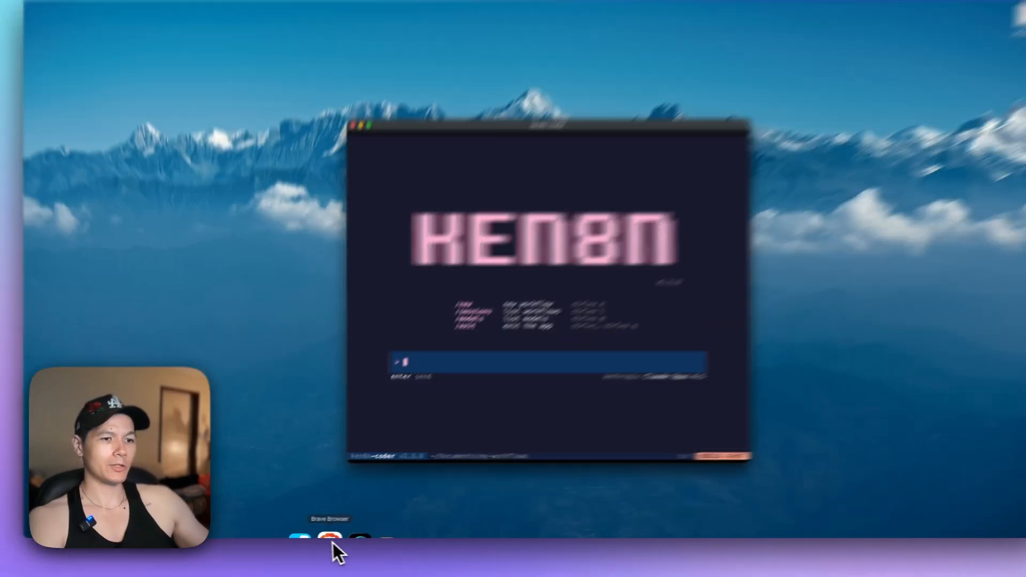
{"action": "left_click", "coordinate": [334, 537]}
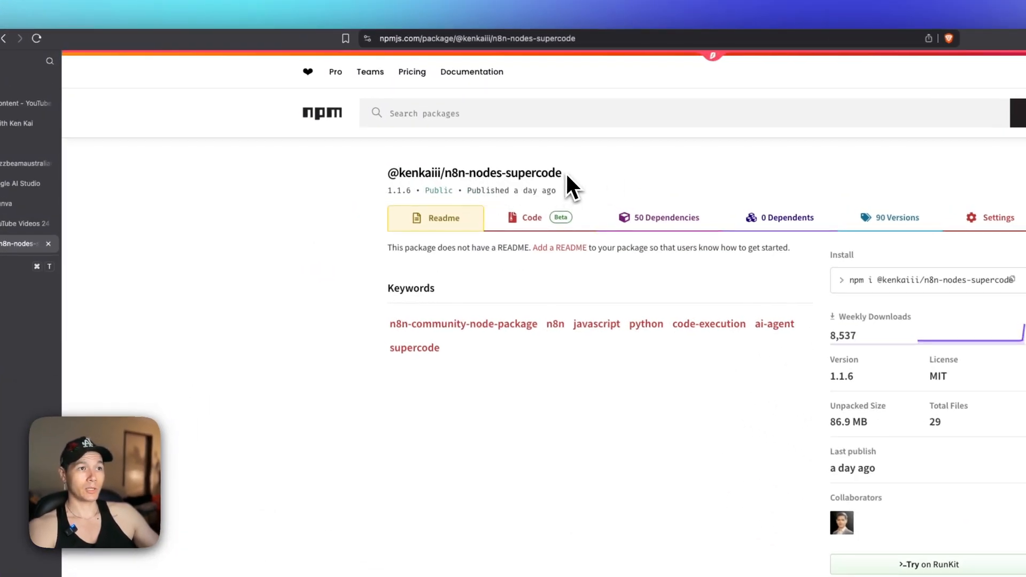
Select the n8n-nodes-supercode package name on its npm page.
{"action": "double_click", "coordinate": [475, 172]}
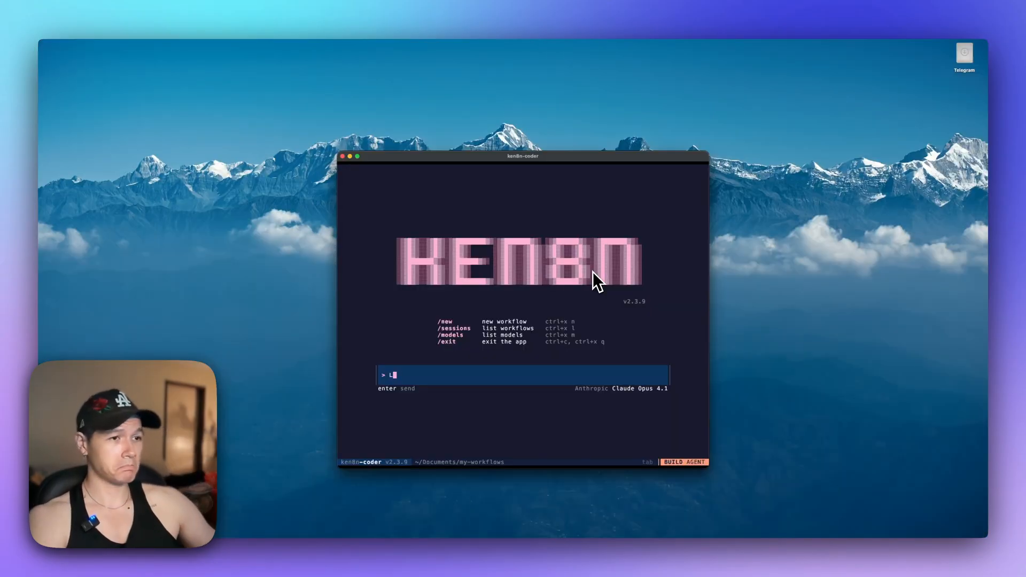
Ask the agent 'List out all my workflows' to get the four workflows with statuses.
{"action": "type", "text": "ist out all my workflow"}
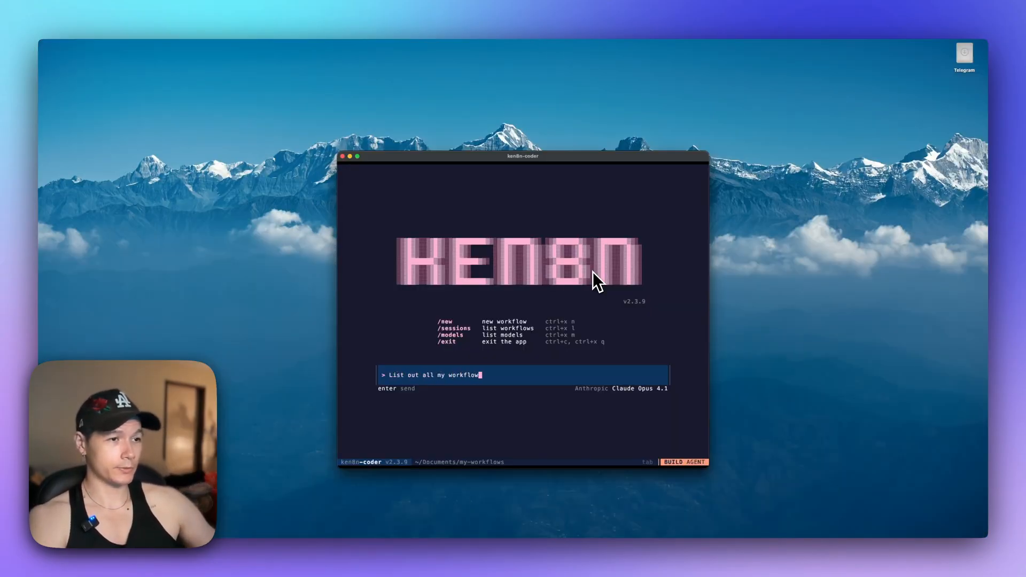
{"action": "key", "text": "Return"}
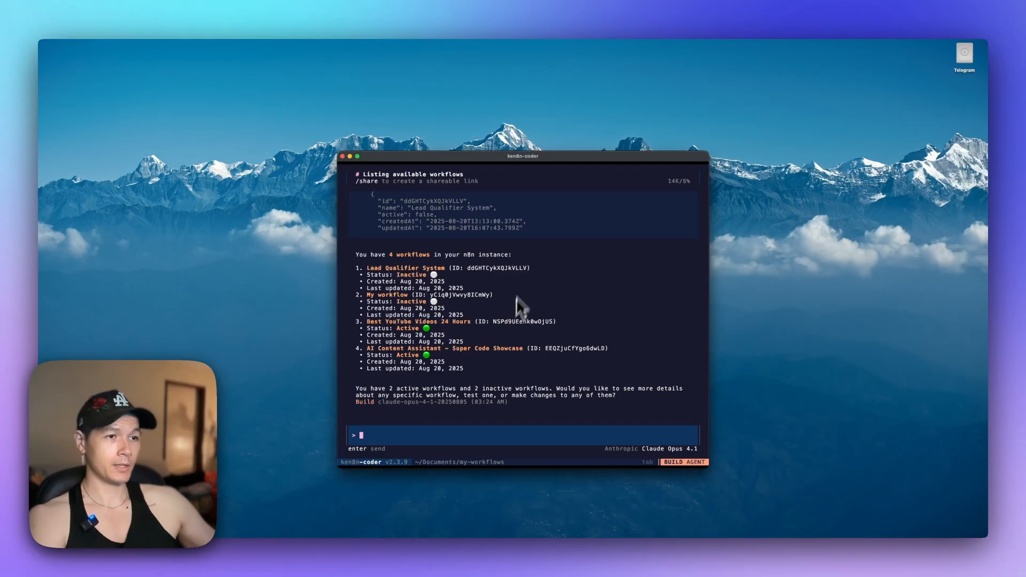
{"action": "mouse_move", "coordinate": [373, 275]}
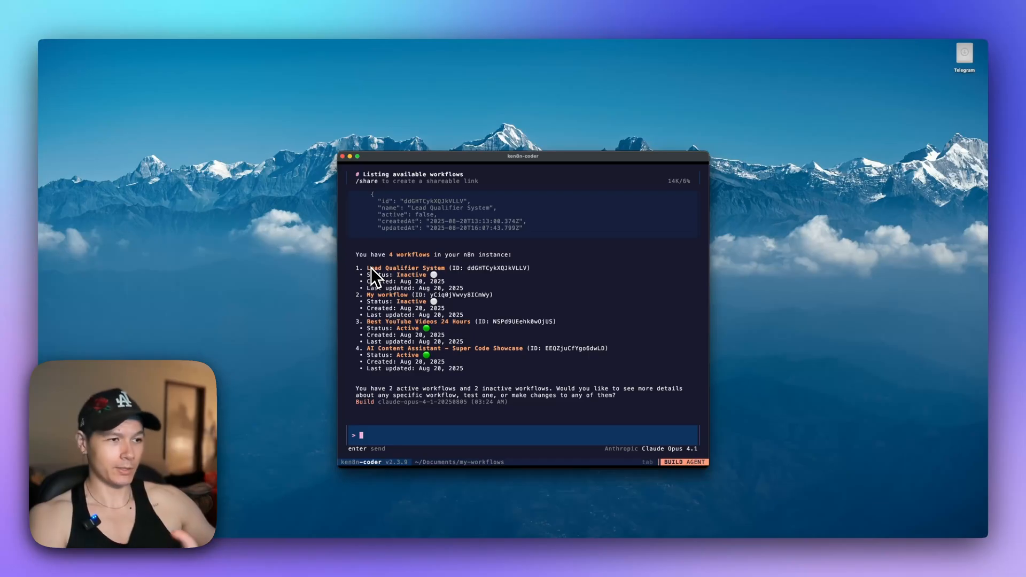
{"action": "mouse_move", "coordinate": [524, 448]}
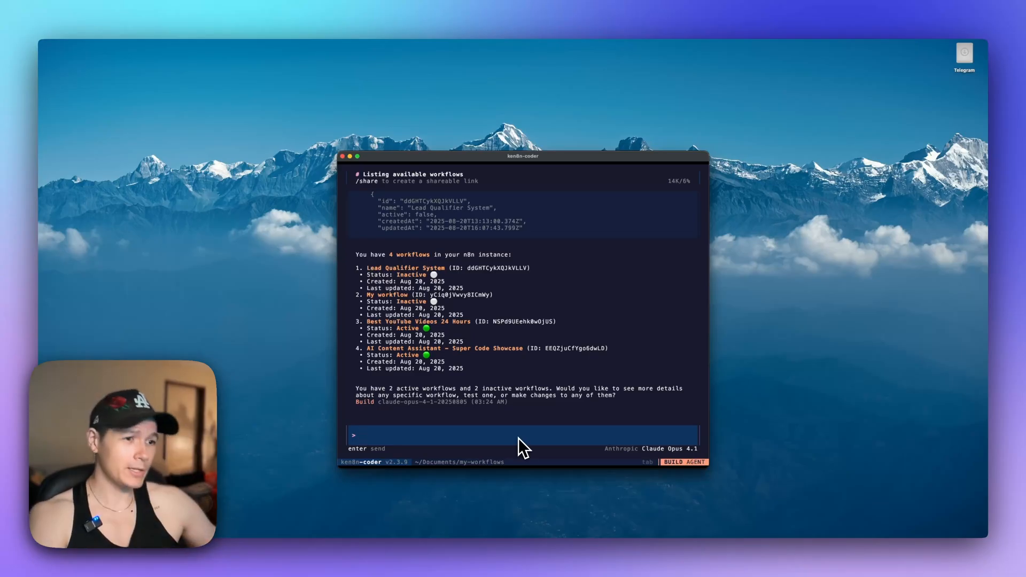
Browse the /models list and close it, keeping Claude Opus 4.1 selected.
{"action": "type", "text": "/models"}
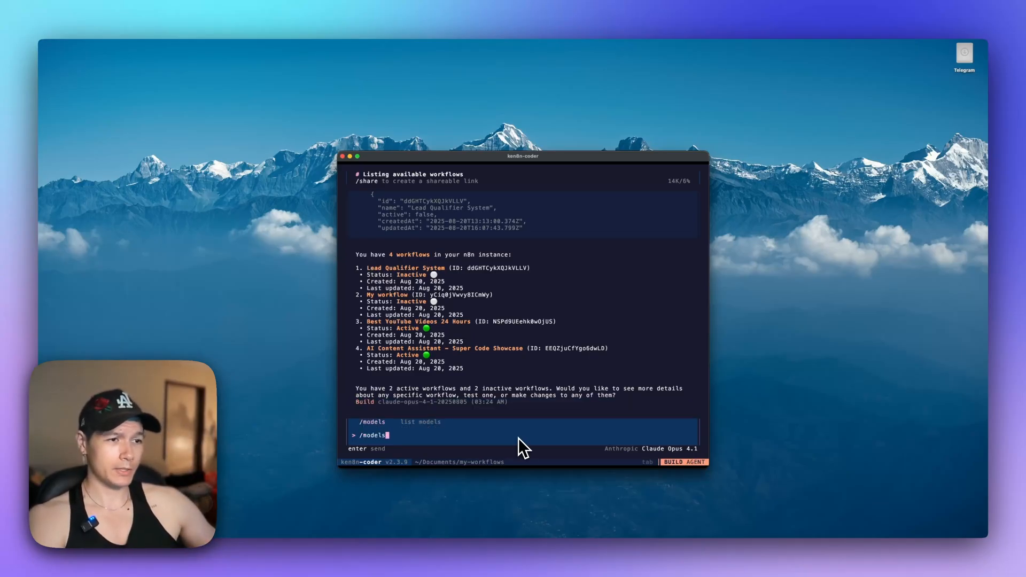
{"action": "key", "text": "Return"}
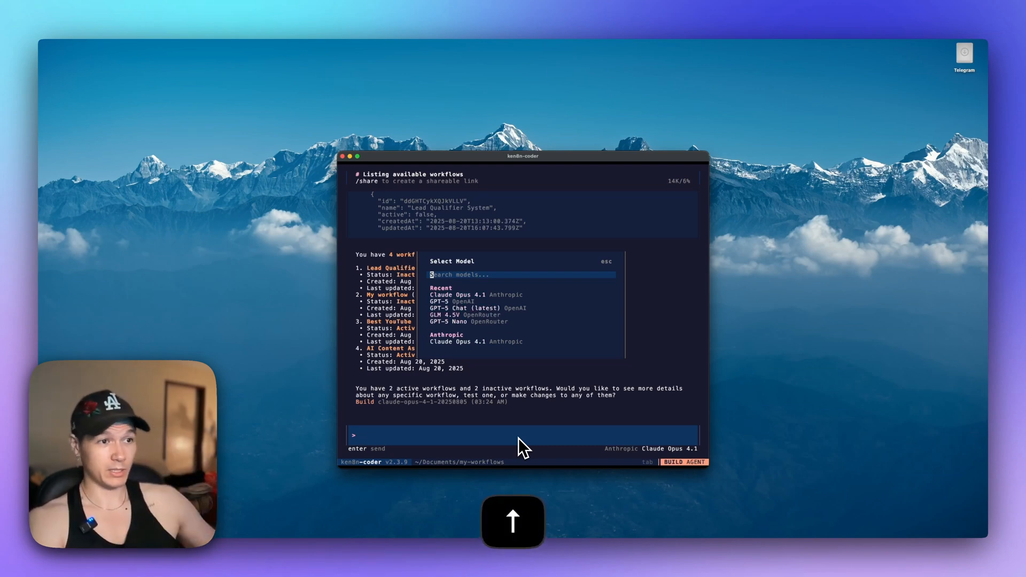
{"action": "scroll", "scroll_direction": "down", "scroll_amount": 3}
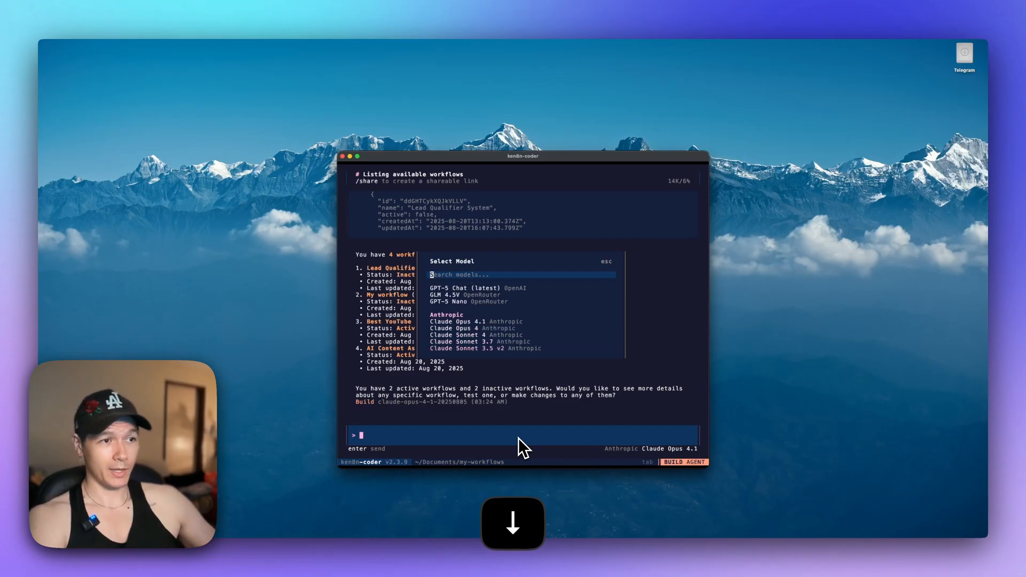
{"action": "scroll", "scroll_direction": "down", "scroll_amount": 3}
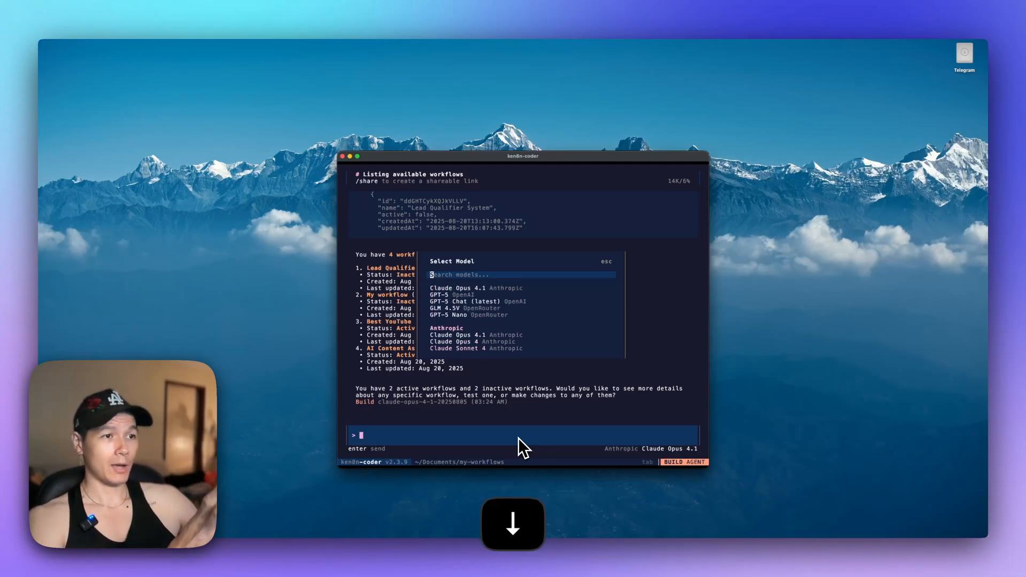
{"action": "left_click", "coordinate": [513, 524]}
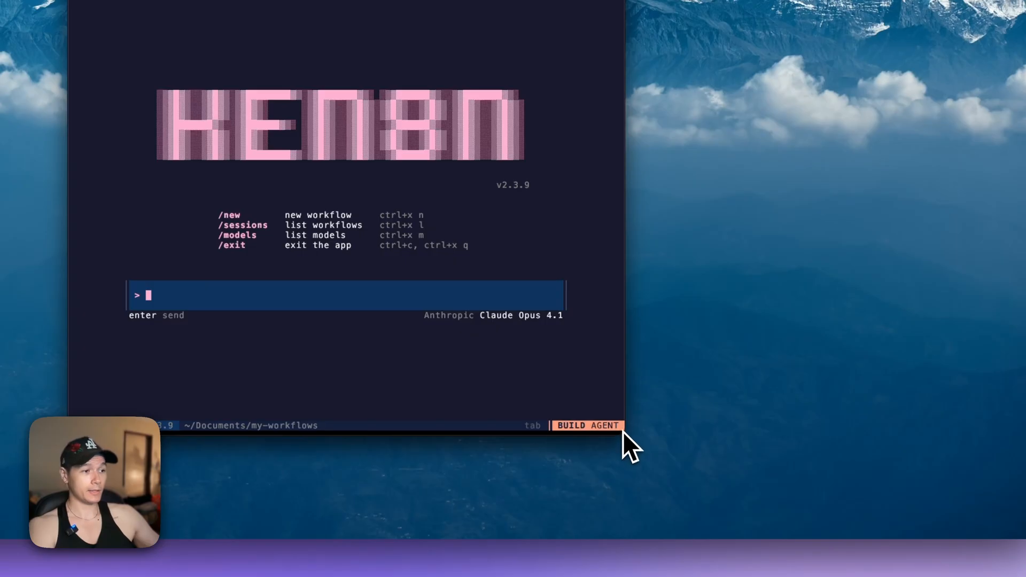
{"action": "mouse_move", "coordinate": [621, 448]}
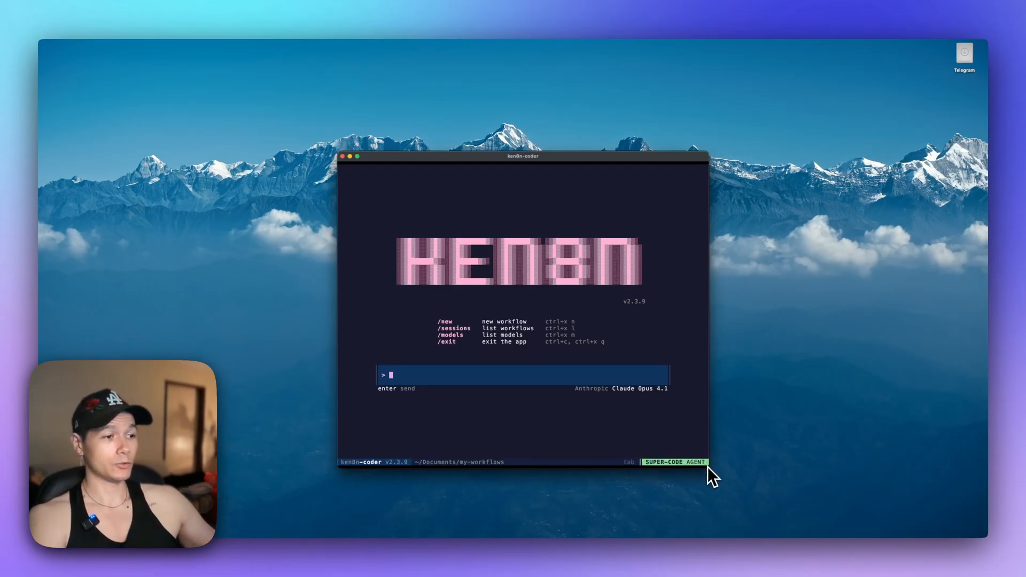
{"action": "mouse_move", "coordinate": [710, 474]}
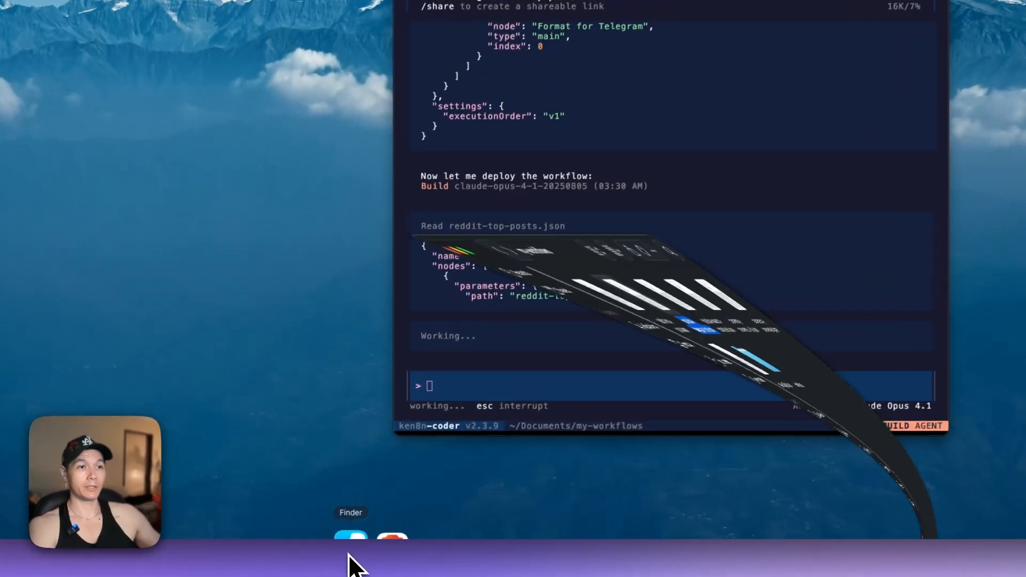
View reddit-top-posts.json from the my-workflows folder in Finder, then close it.
{"action": "left_click", "coordinate": [350, 540]}
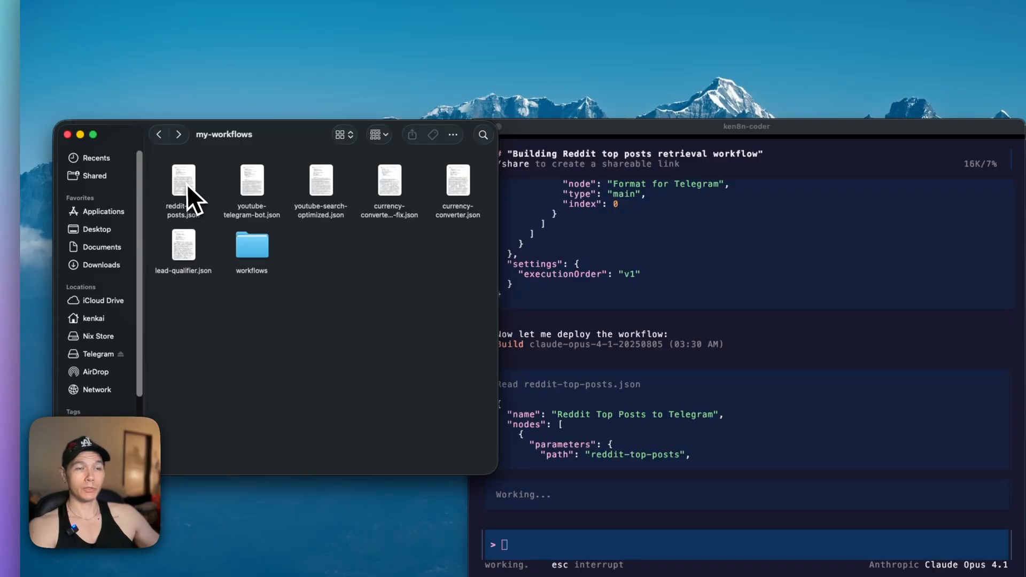
{"action": "double_click", "coordinate": [184, 184]}
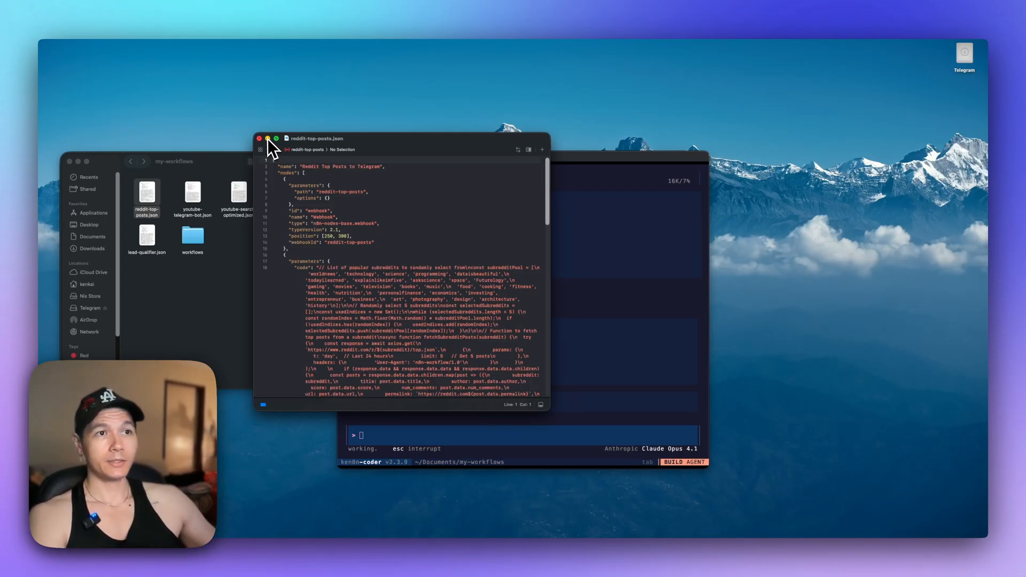
{"action": "left_click", "coordinate": [260, 138]}
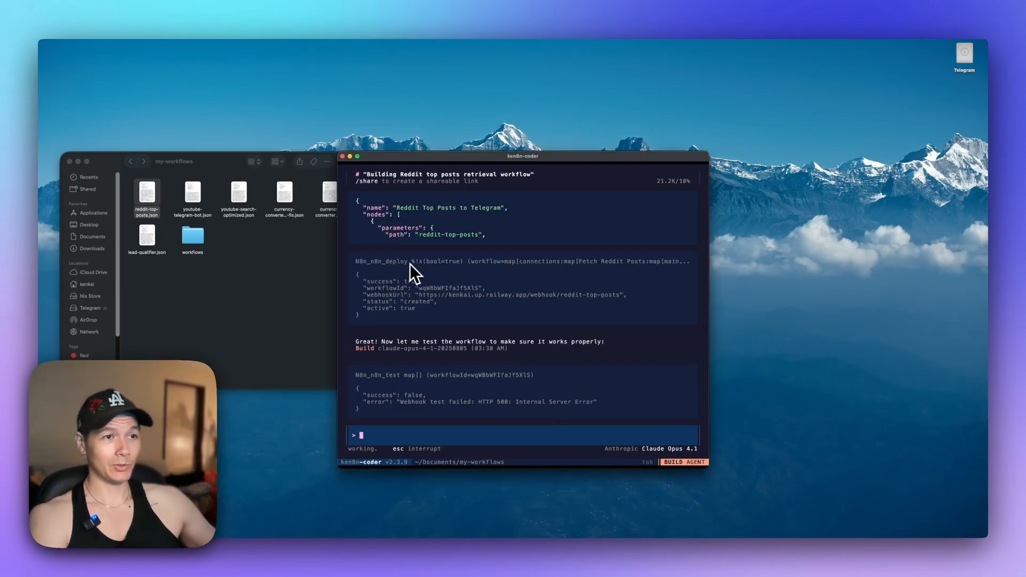
{"action": "mouse_move", "coordinate": [396, 296]}
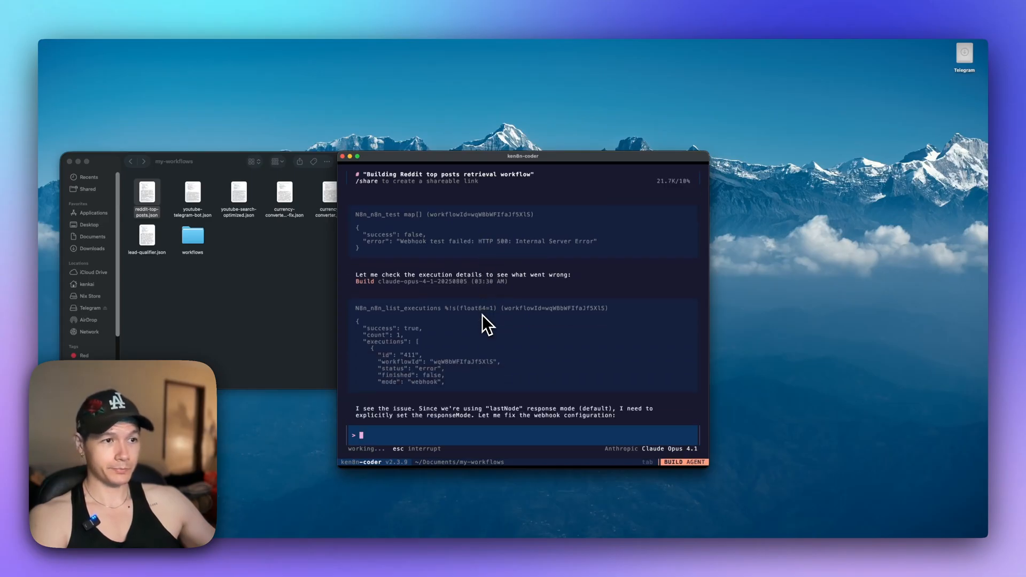
{"action": "mouse_move", "coordinate": [514, 344]}
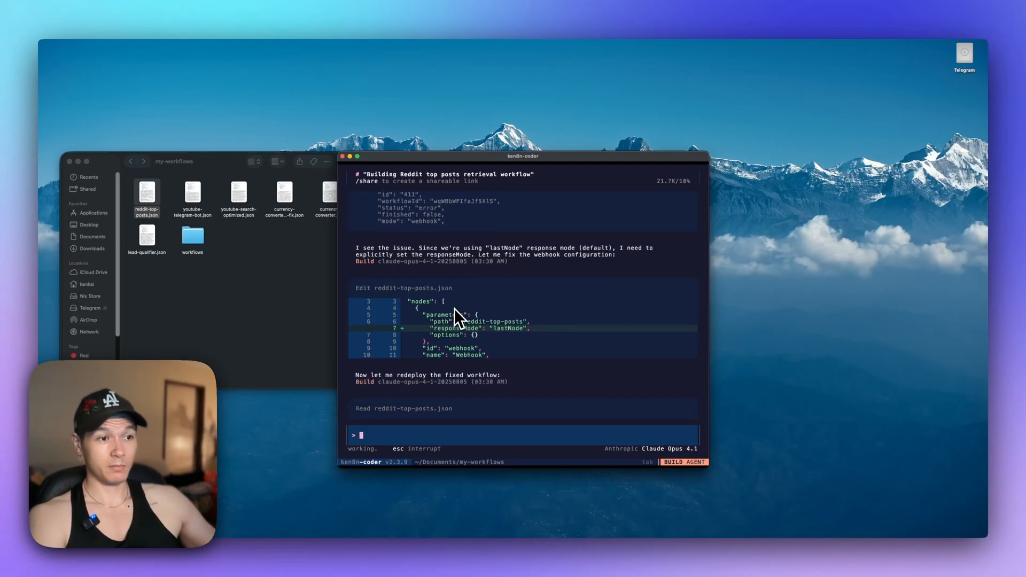
{"action": "mouse_move", "coordinate": [515, 340]}
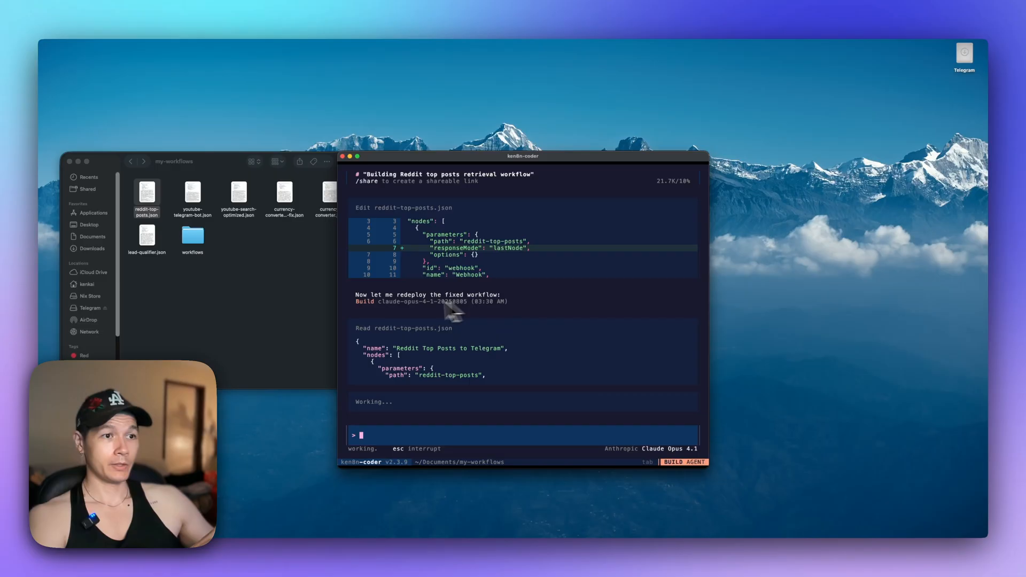
{"action": "mouse_move", "coordinate": [399, 341]}
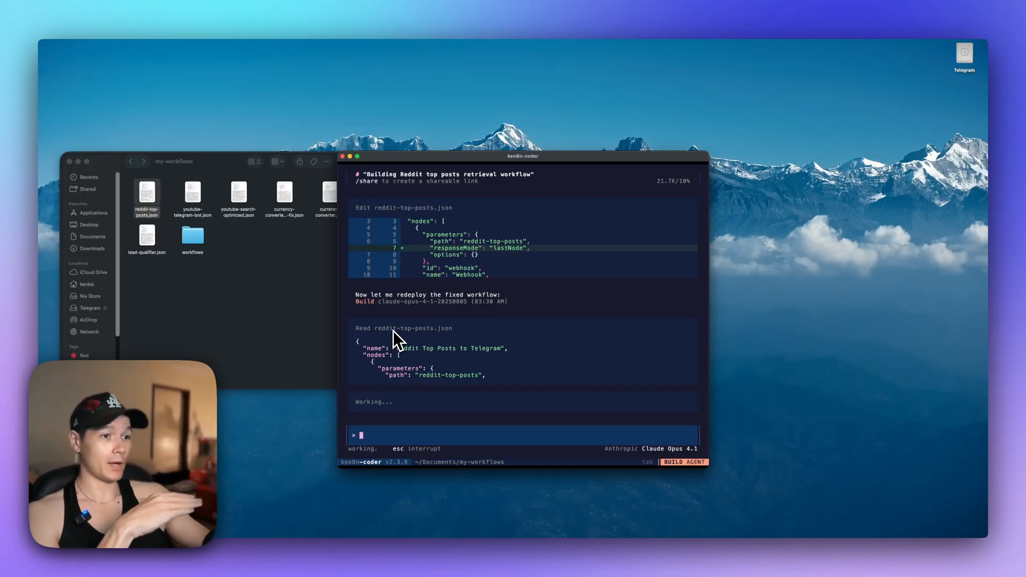
{"action": "mouse_move", "coordinate": [349, 510]}
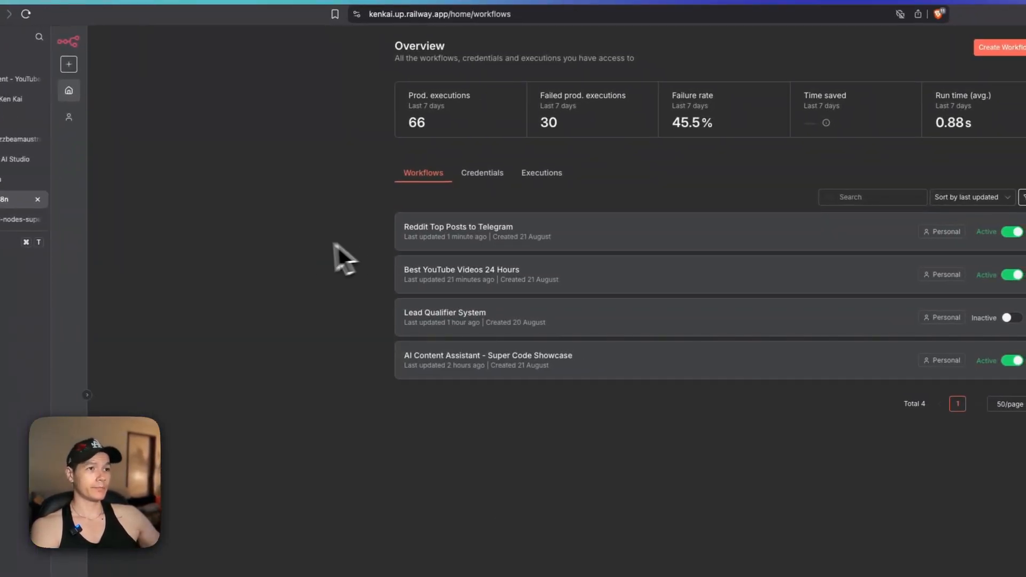
{"action": "mouse_move", "coordinate": [314, 292]}
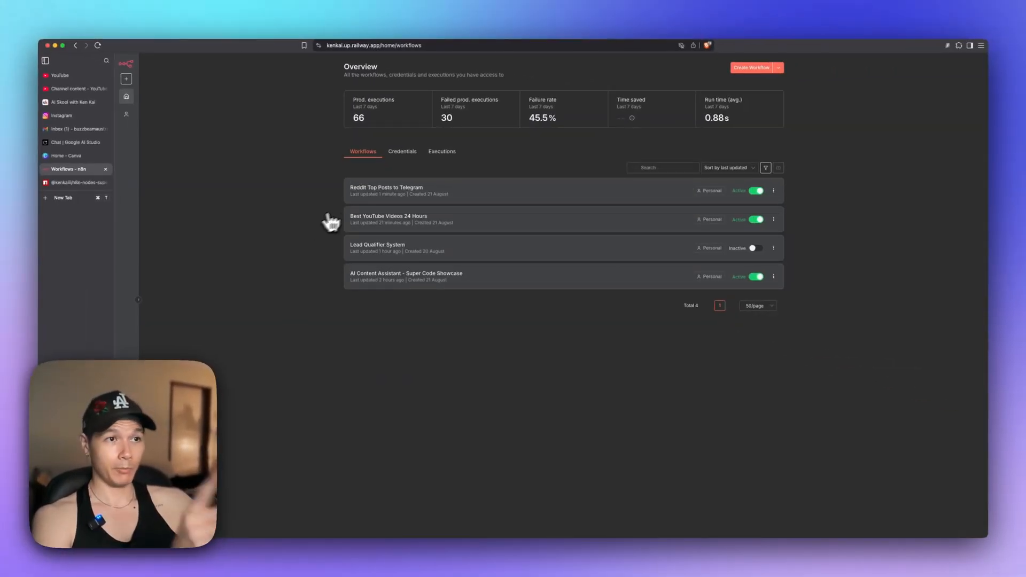
Open Reddit Top Posts to Telegram and reload to show the Webhook, Fetch, Format nodes.
{"action": "left_click", "coordinate": [386, 190]}
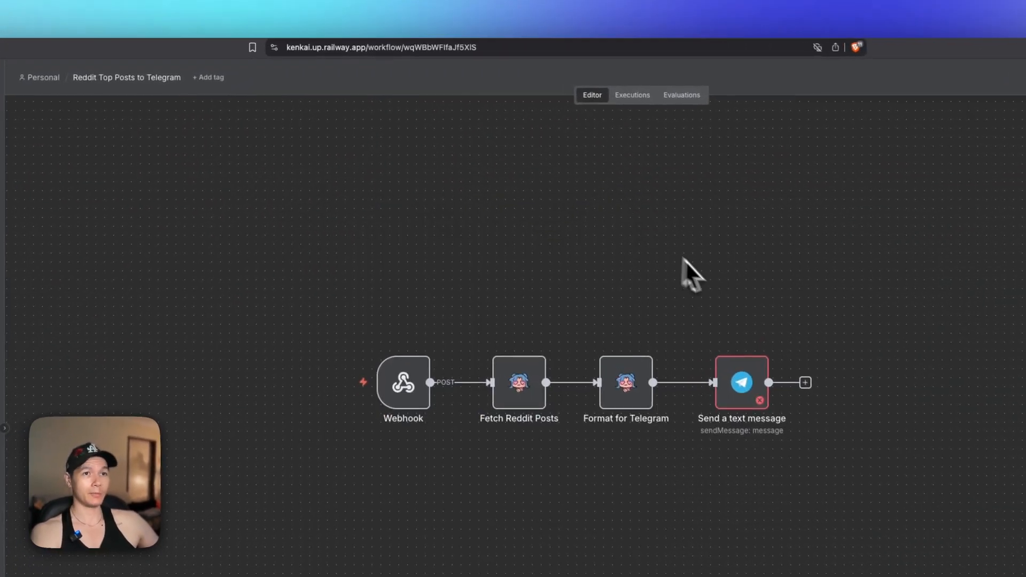
{"action": "key", "text": "cmd+r"}
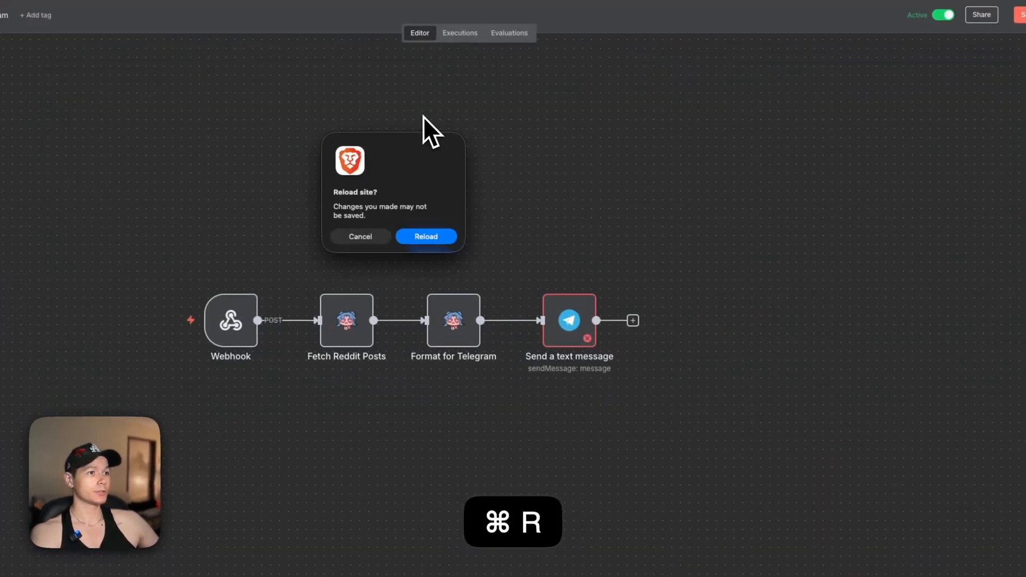
{"action": "left_click", "coordinate": [425, 237]}
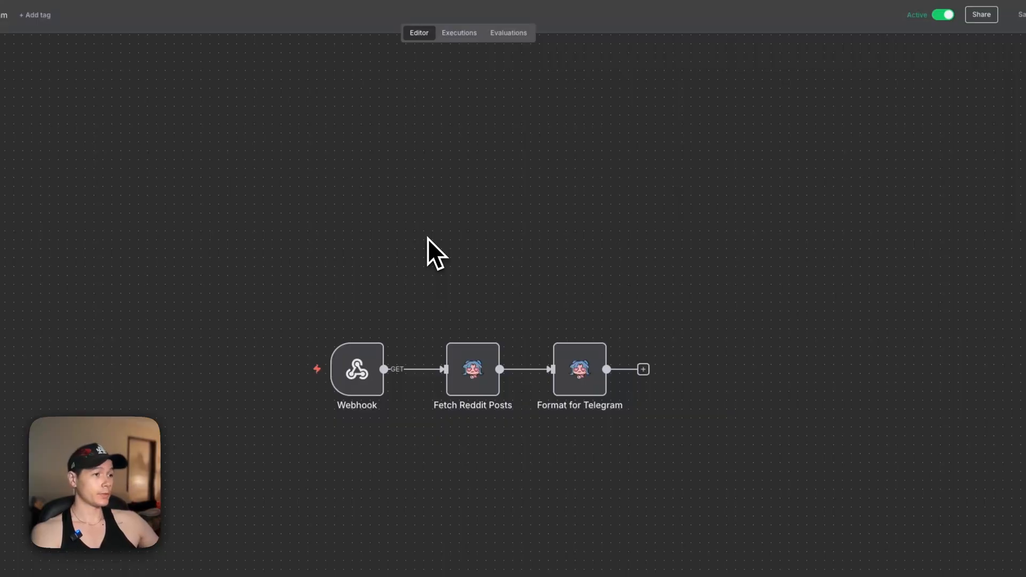
{"action": "mouse_move", "coordinate": [642, 369]}
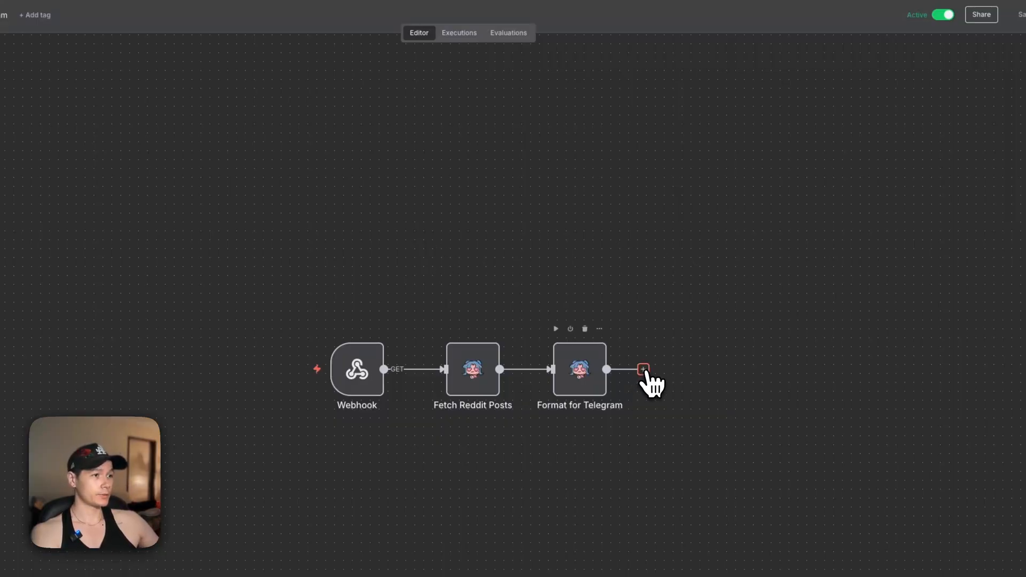
{"action": "left_click", "coordinate": [643, 370]}
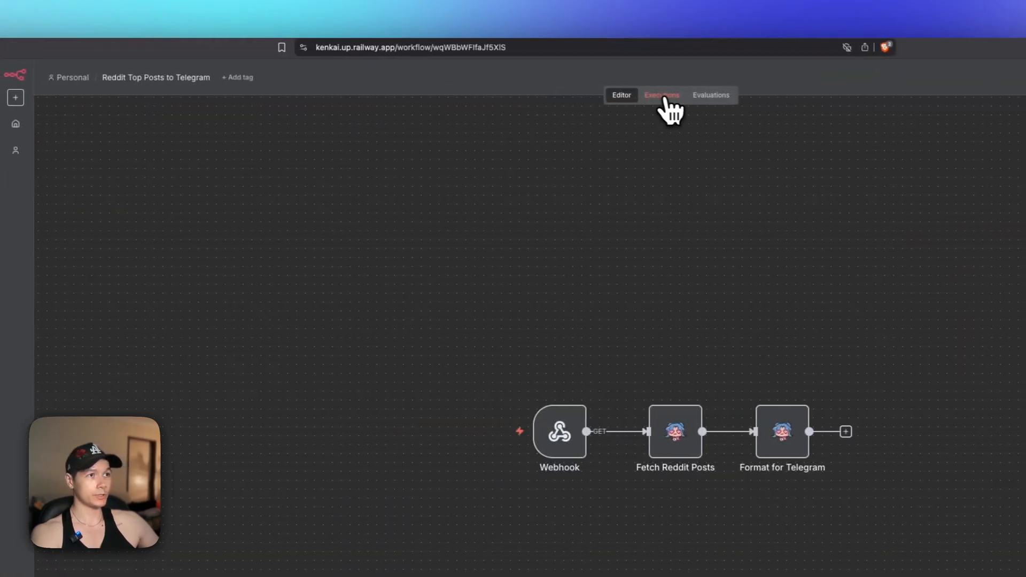
Inspect the failed 03:31:50 execution, then open the successful 03:33:16 run.
{"action": "left_click", "coordinate": [662, 95]}
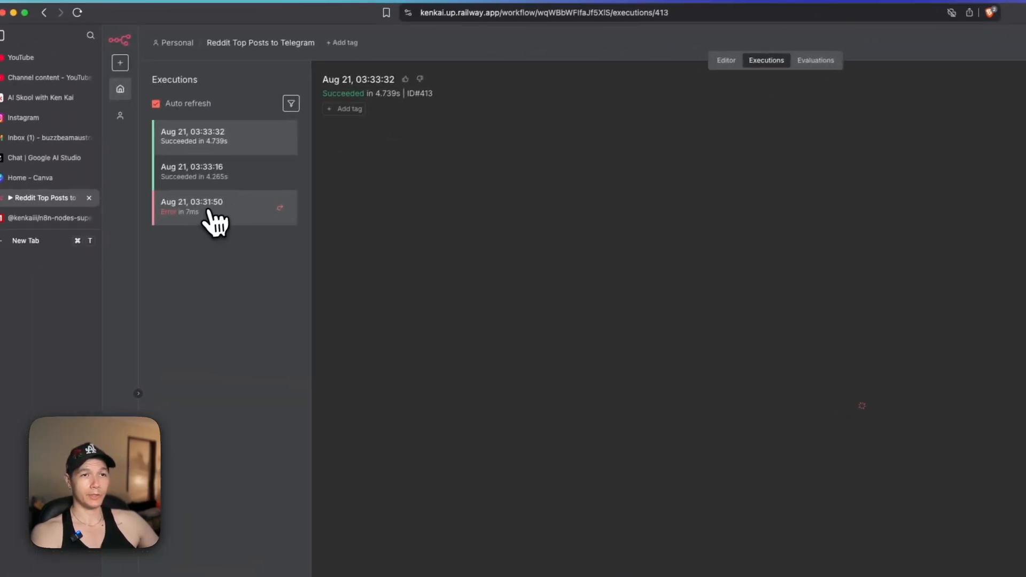
{"action": "left_click", "coordinate": [219, 207]}
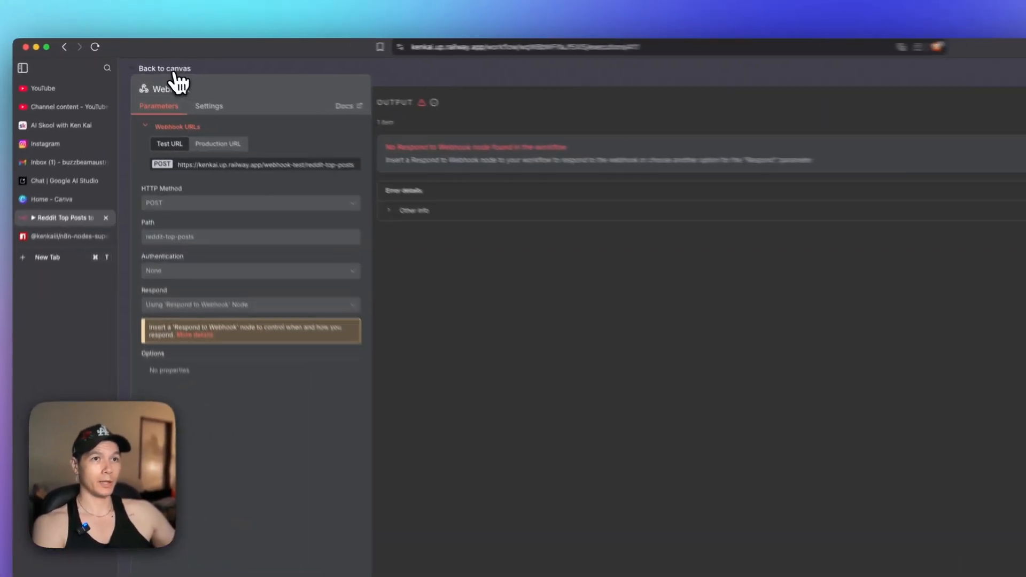
{"action": "left_click", "coordinate": [164, 68]}
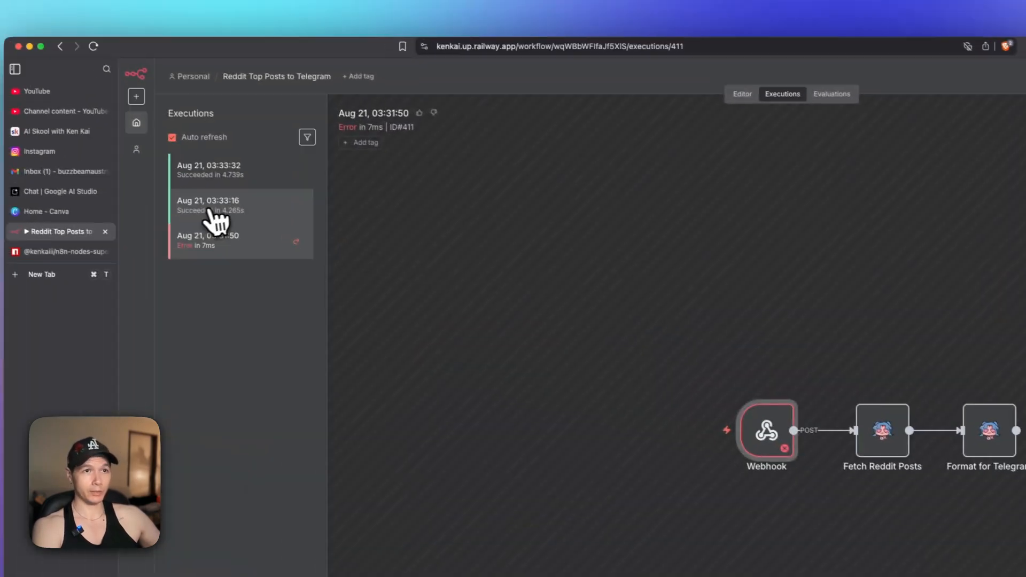
{"action": "left_click", "coordinate": [210, 169]}
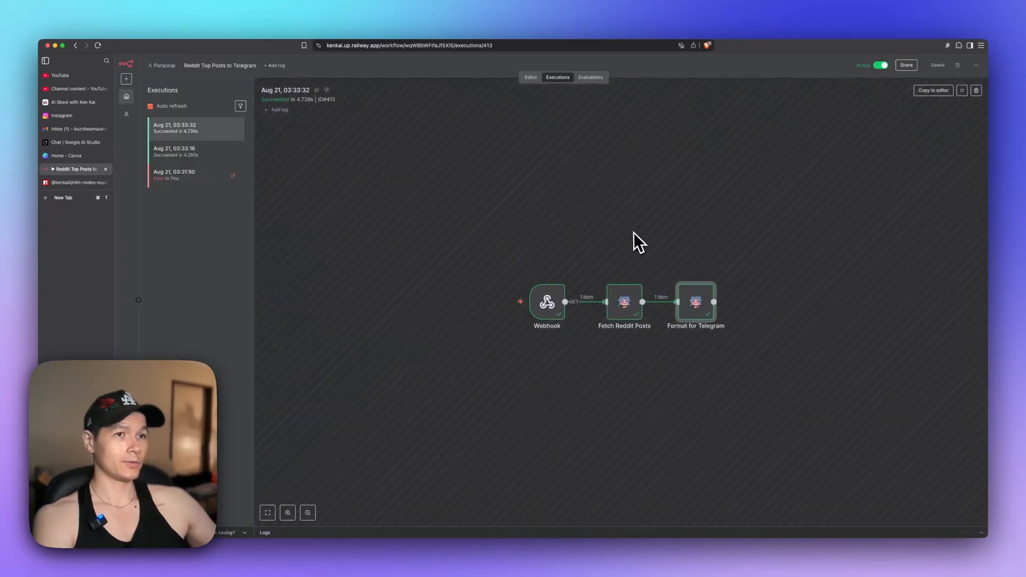
Append a Telegram 'Send a text message' node, switch to a manual trigger, and save.
{"action": "left_click", "coordinate": [530, 77]}
{"action": "type", "text": "te"}
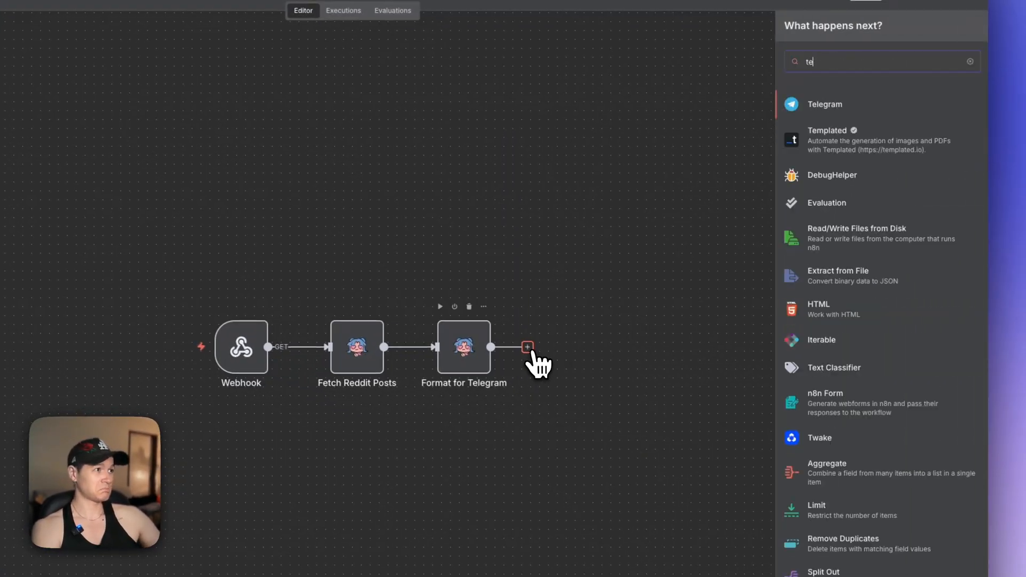
{"action": "left_click", "coordinate": [825, 104]}
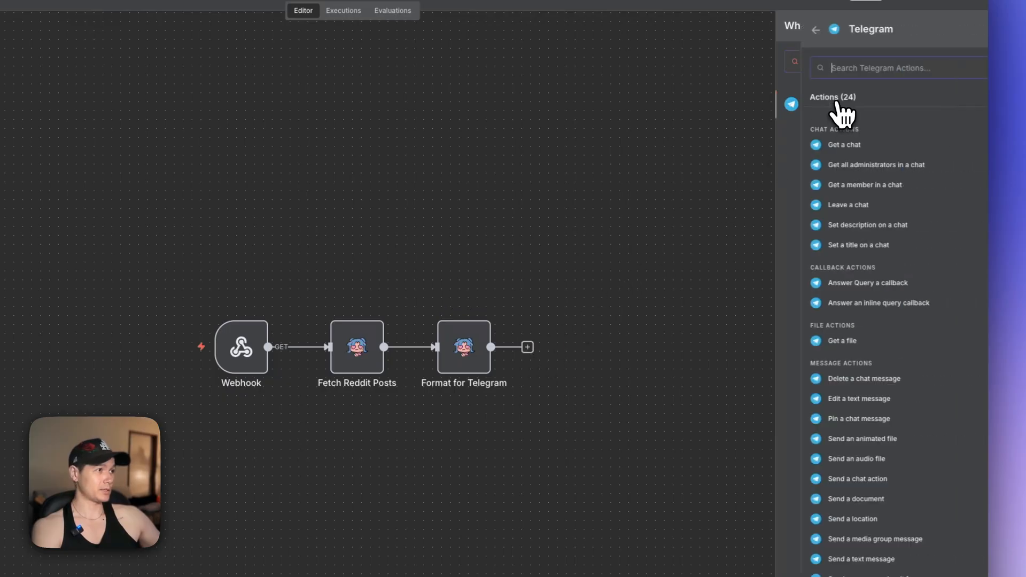
{"action": "scroll", "scroll_direction": "down", "scroll_amount": 3}
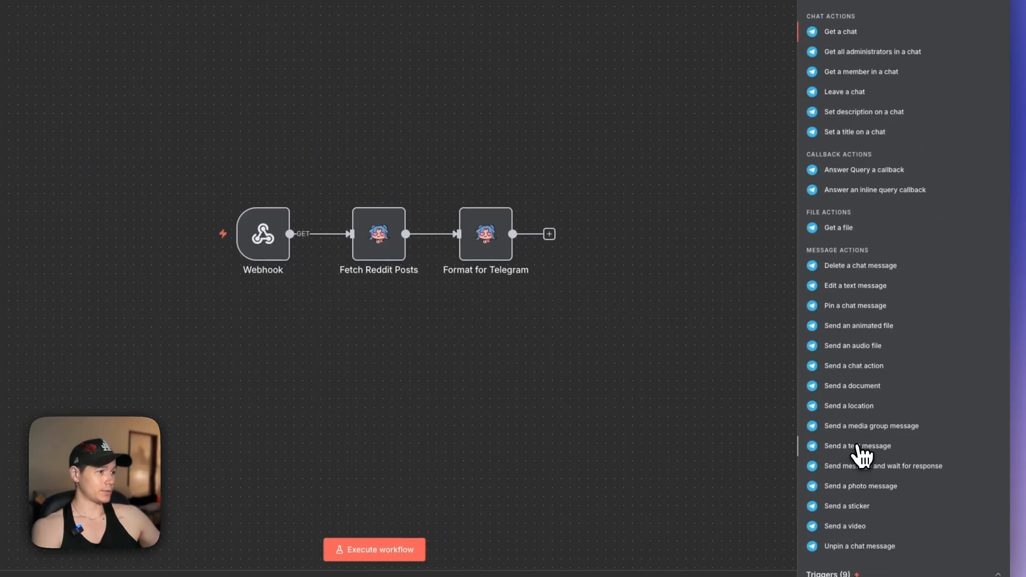
{"action": "left_click", "coordinate": [857, 446]}
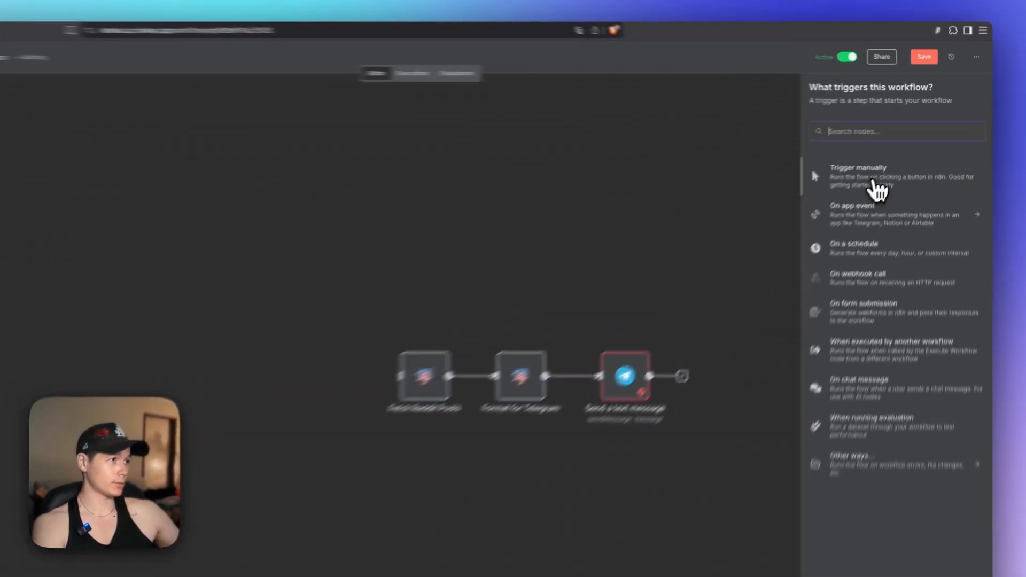
{"action": "left_click", "coordinate": [858, 175]}
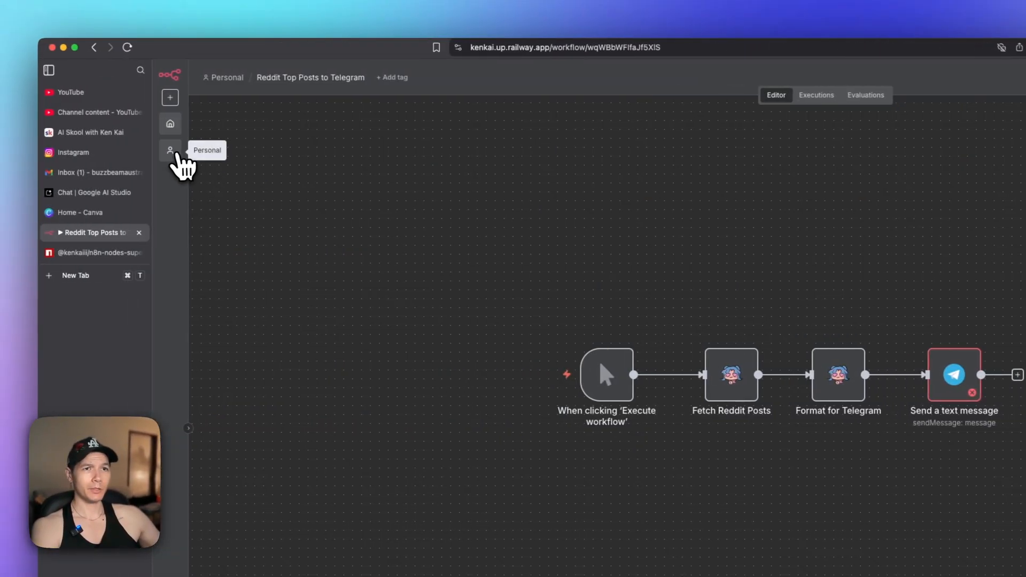
{"action": "left_click", "coordinate": [169, 150]}
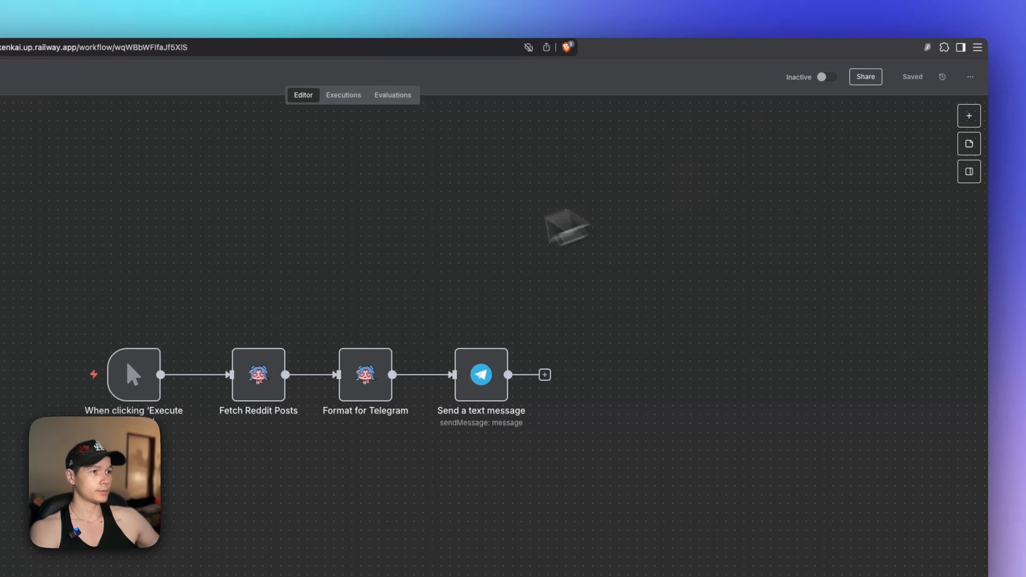
Map telegramMessage into the Telegram Text field and rerun the workflow, hitting 'message is too long'.
{"action": "left_click", "coordinate": [134, 374]}
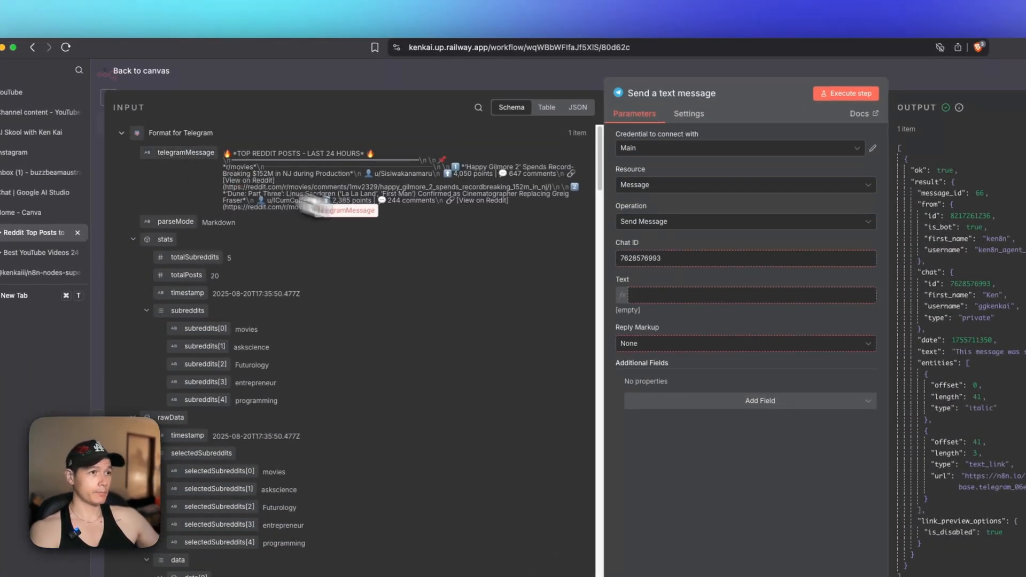
{"action": "left_click", "coordinate": [746, 295]}
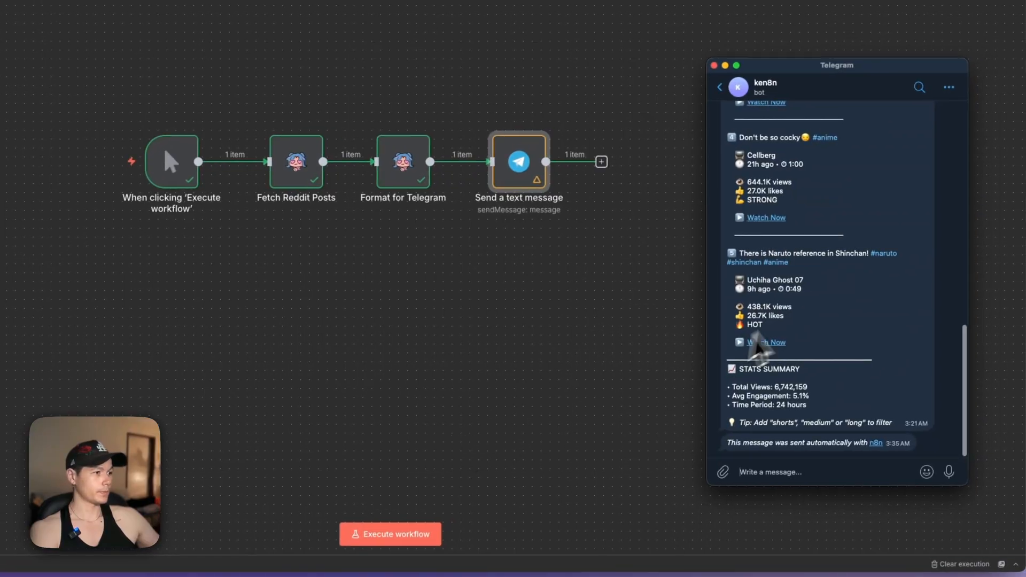
{"action": "left_click", "coordinate": [948, 87]}
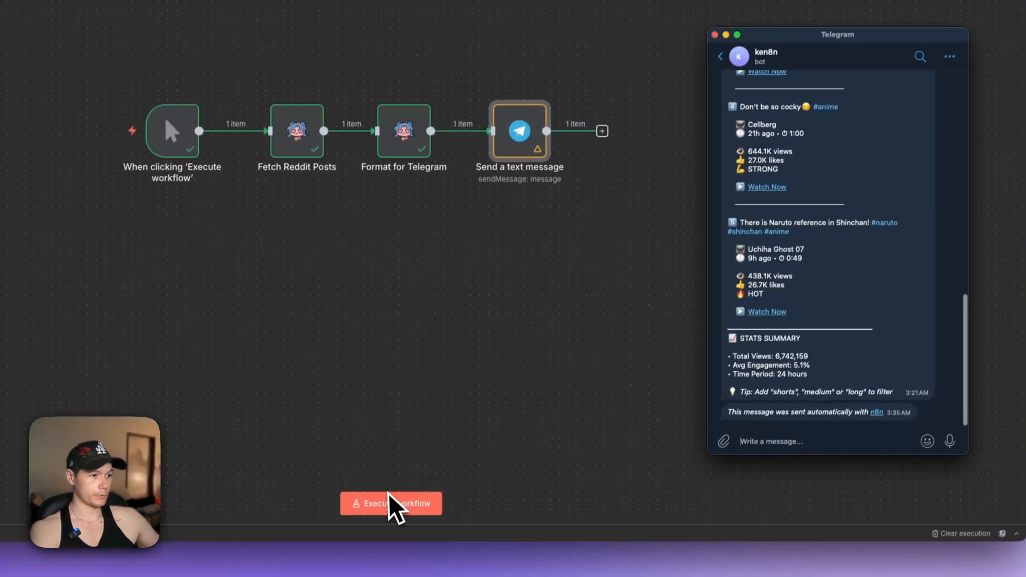
{"action": "left_click", "coordinate": [390, 504]}
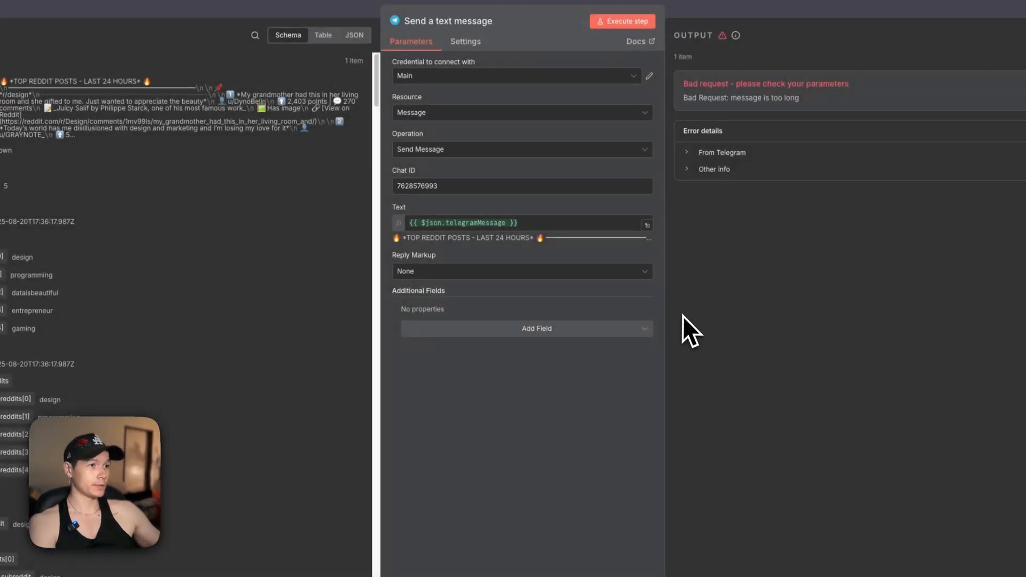
{"action": "mouse_move", "coordinate": [546, 397]}
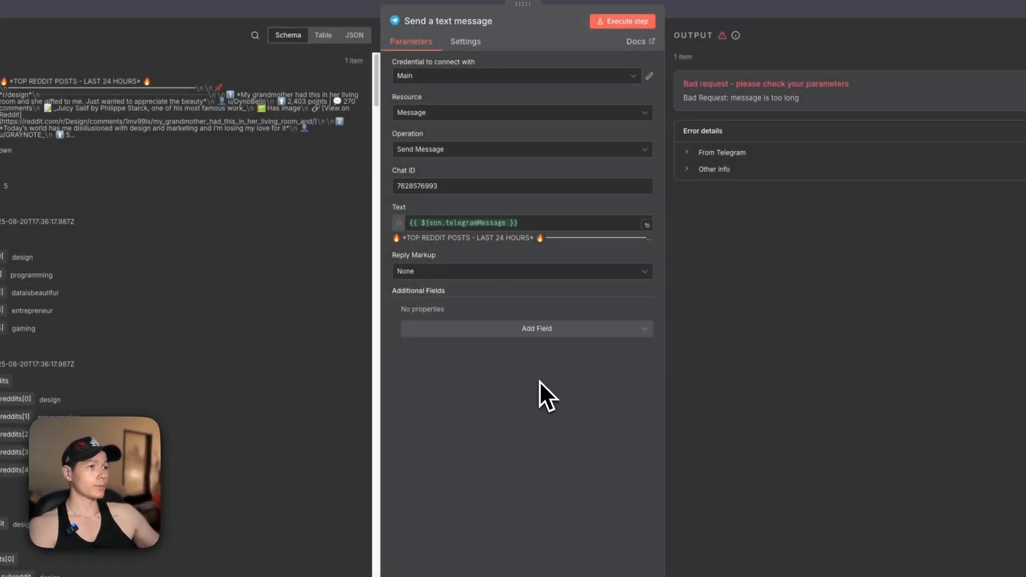
{"action": "mouse_move", "coordinate": [435, 307]}
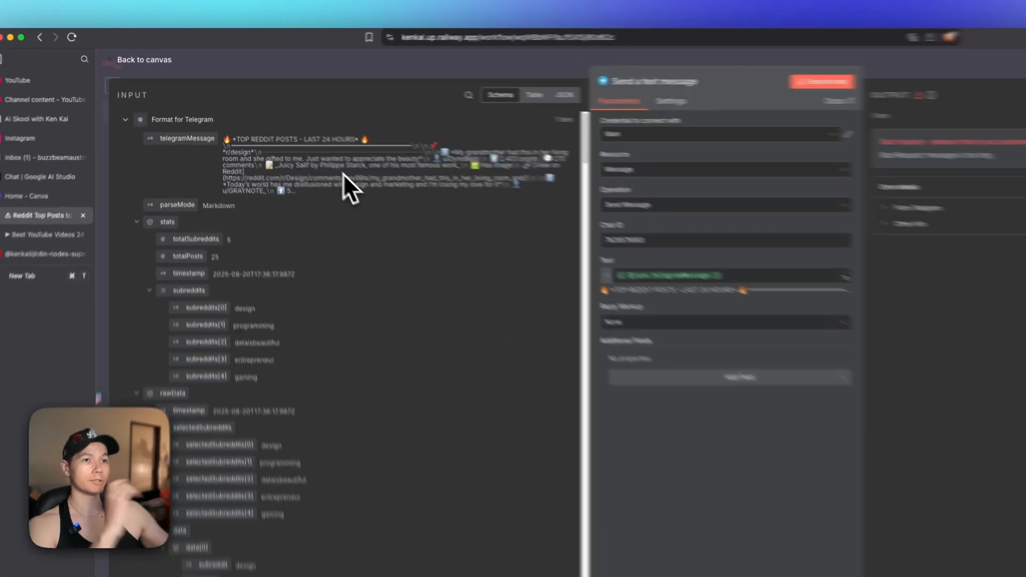
Switch the Send a text message input panel to JSON to inspect the long telegramMessage.
{"action": "left_click", "coordinate": [619, 76]}
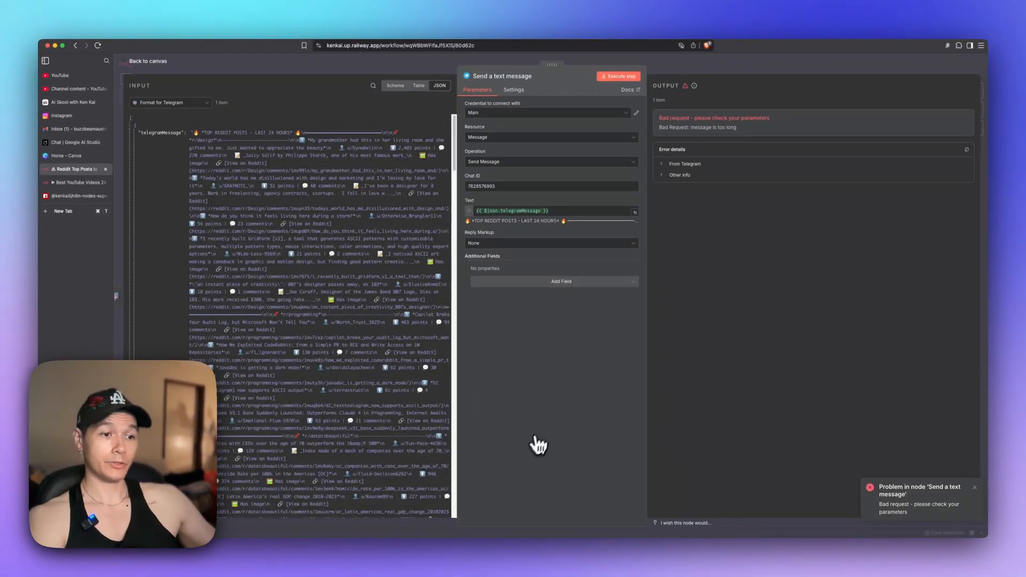
{"action": "mouse_move", "coordinate": [543, 403]}
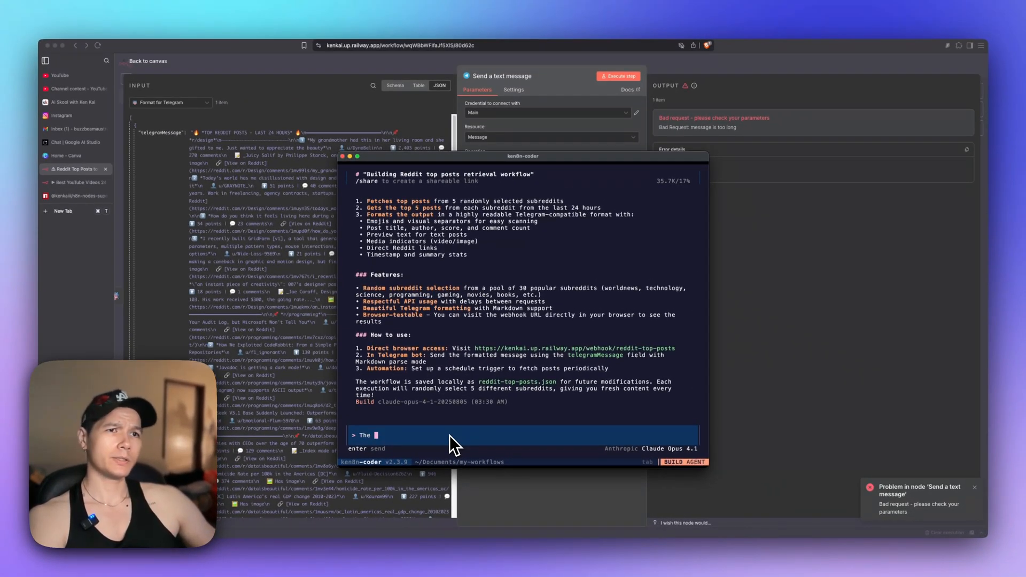
Tell ken8n-coder the telegramMessage is too long for sending to Telegram.
{"action": "type", "text": "telegrame"}
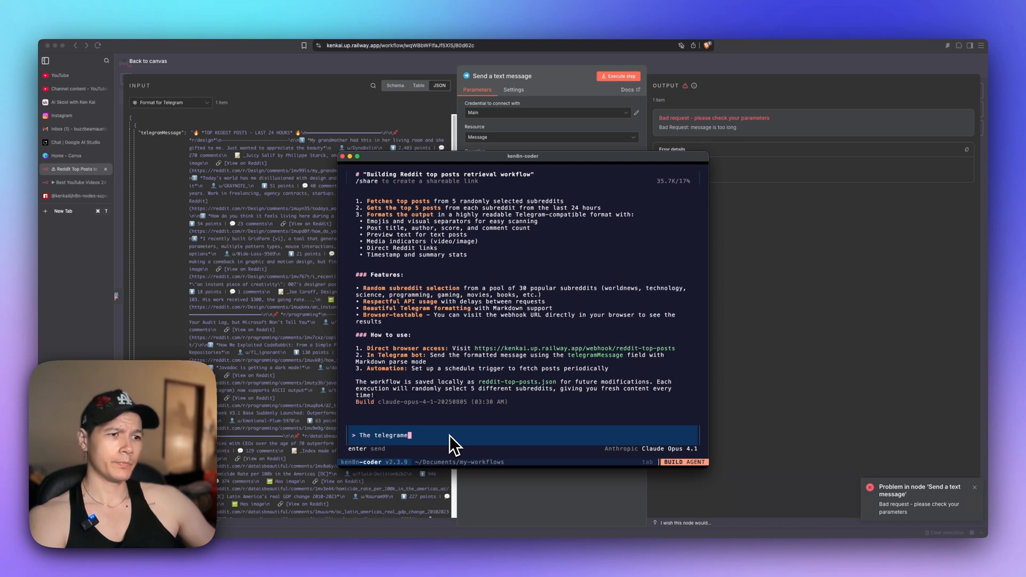
{"action": "type", "text": "message is too long for"}
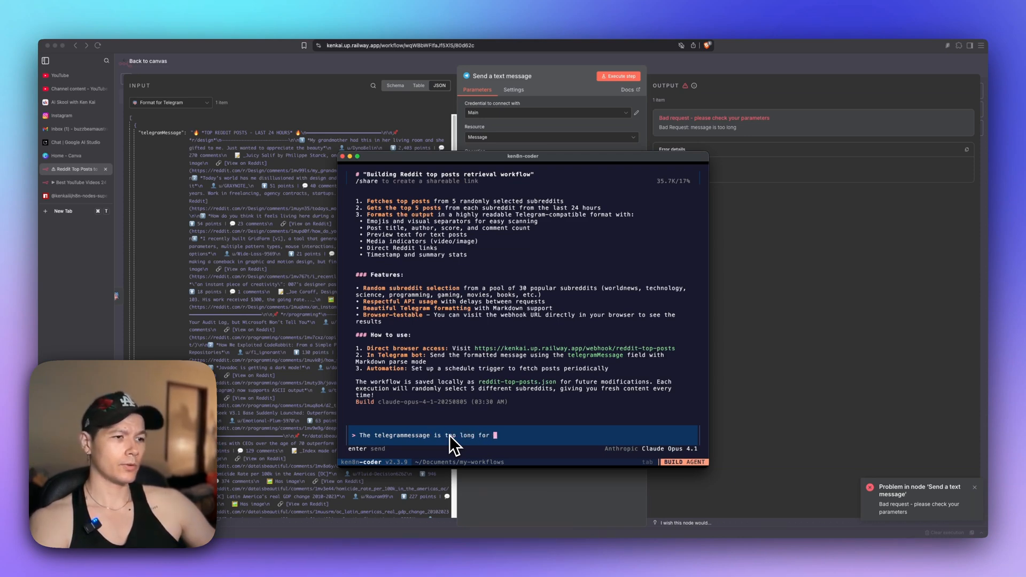
{"action": "type", "text": "sending to telegram"}
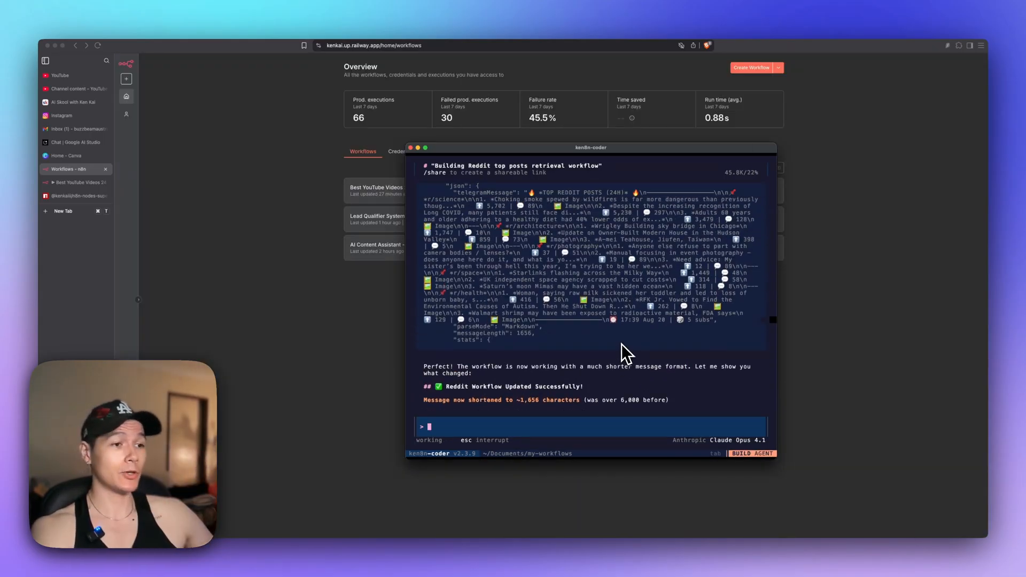
Scroll through the agent's summary of the shortened 1,656-character digest changes.
{"action": "scroll", "scroll_direction": "down", "scroll_amount": 3}
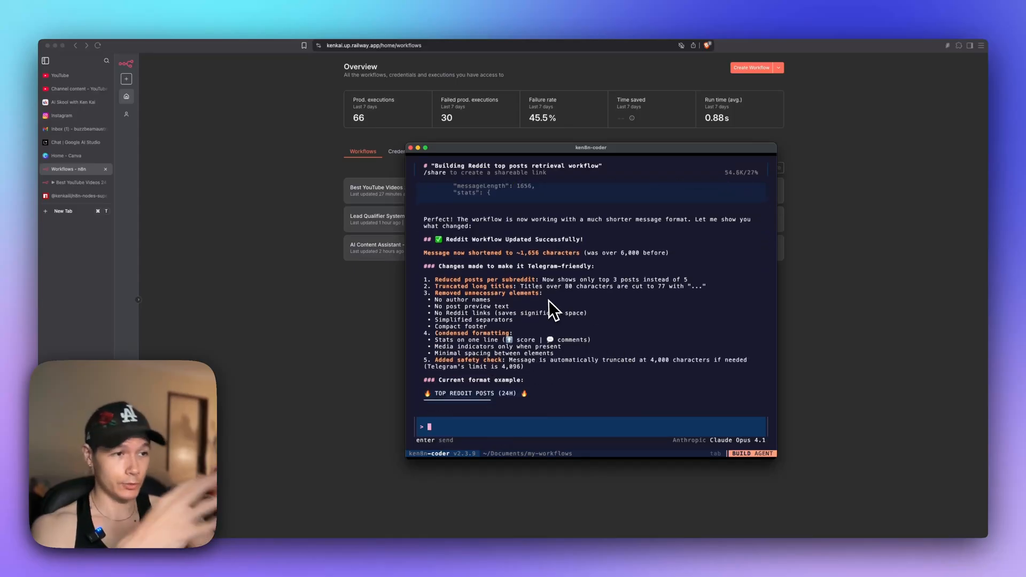
{"action": "scroll", "scroll_direction": "down", "scroll_amount": 3}
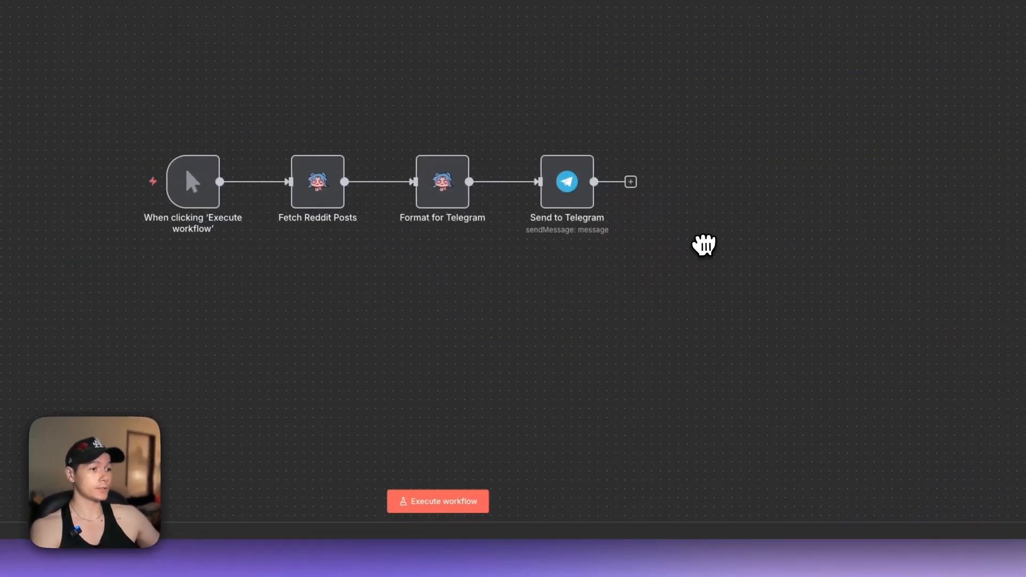
Execute the updated workflow and check the shortened Reddit digest in Telegram.
{"action": "left_click", "coordinate": [437, 501]}
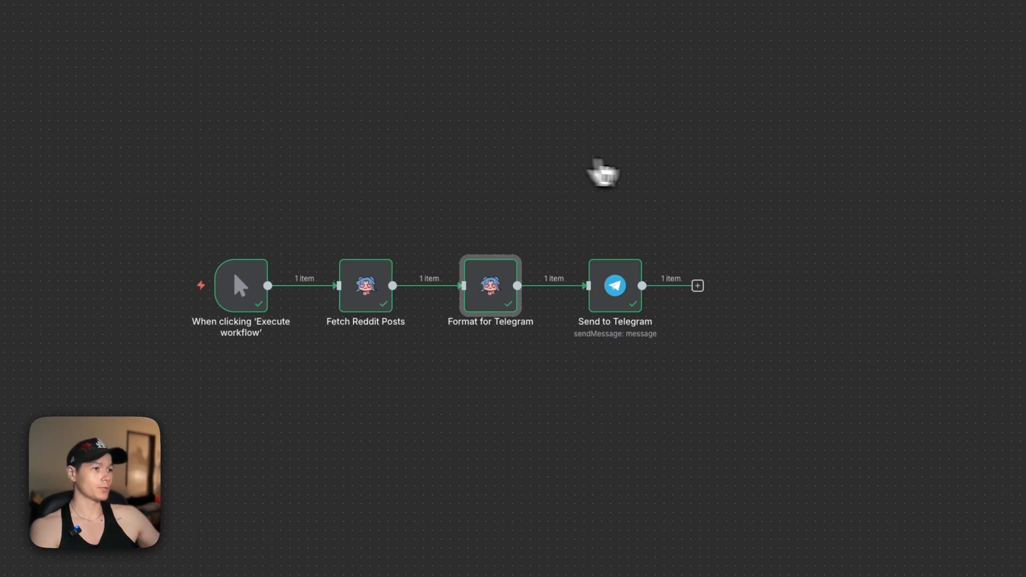
{"action": "key", "text": "cmd+tab"}
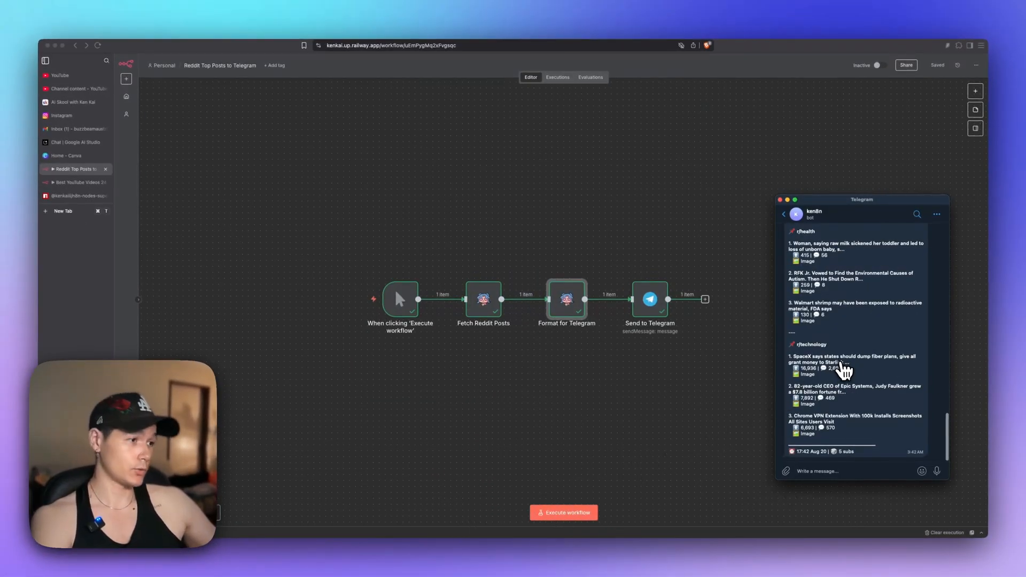
{"action": "mouse_move", "coordinate": [817, 465]}
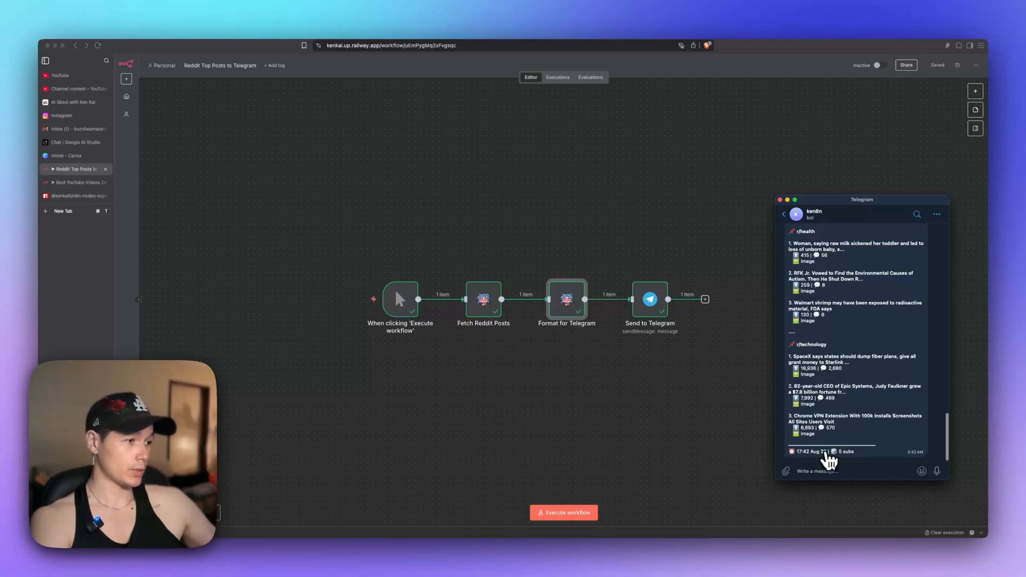
{"action": "mouse_move", "coordinate": [857, 411]}
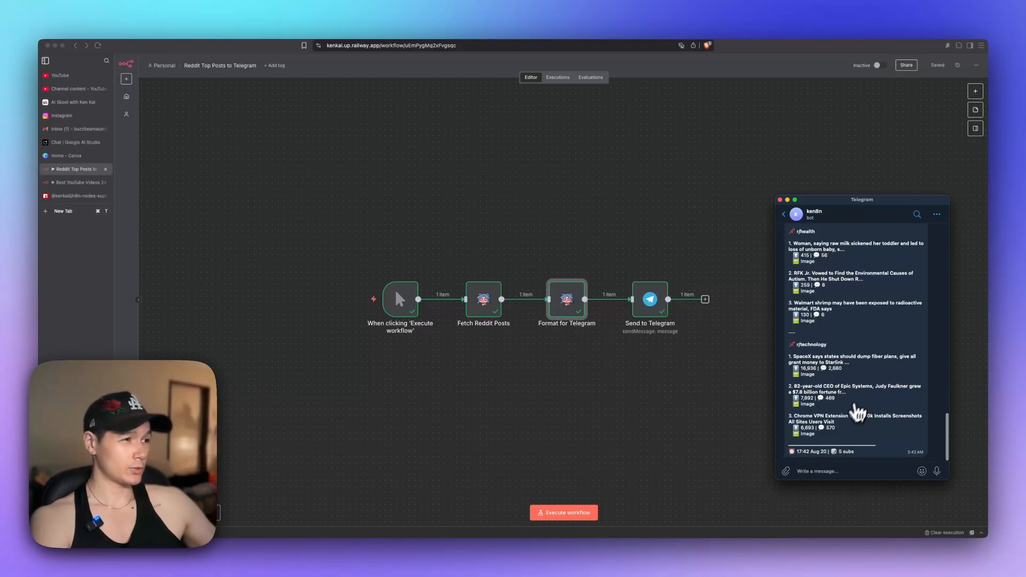
Check the workflow Timezone in Settings, then add a daily midnight Schedule Trigger.
{"action": "left_click", "coordinate": [970, 76]}
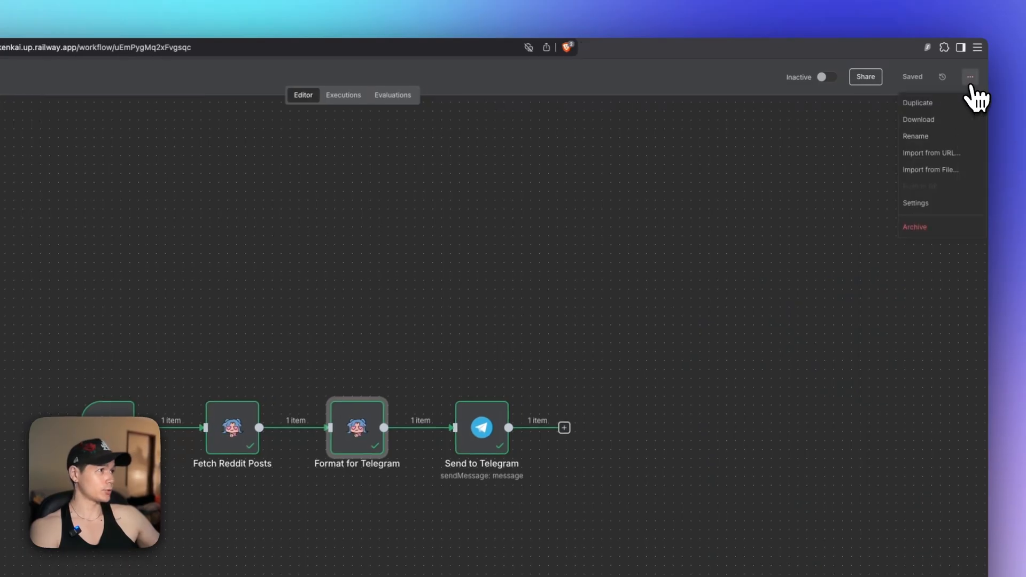
{"action": "left_click", "coordinate": [915, 203]}
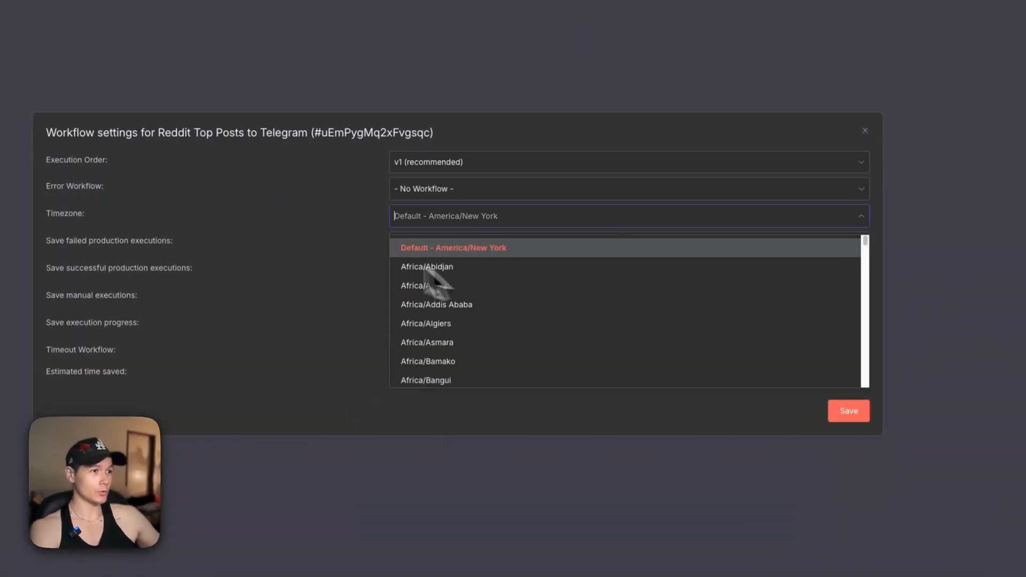
{"action": "left_click", "coordinate": [864, 131]}
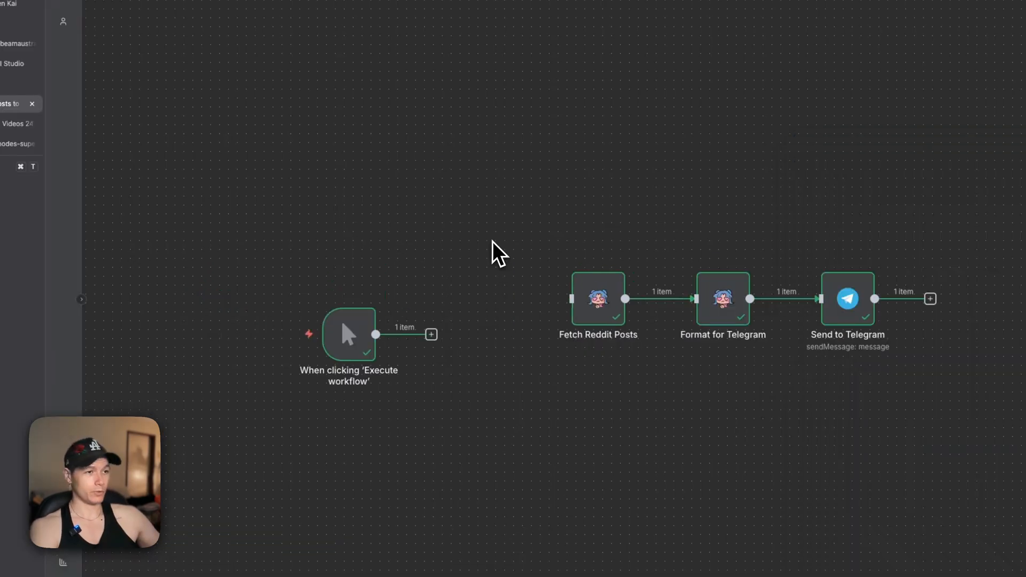
{"action": "key", "text": "backspace"}
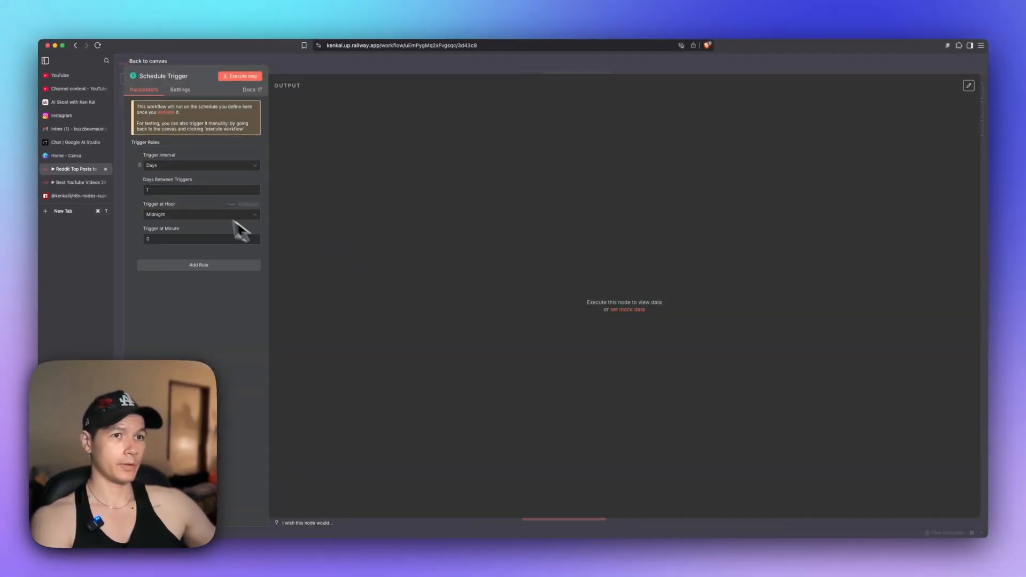
Return from the Schedule Trigger to the workflow canvas.
{"action": "left_click", "coordinate": [148, 60]}
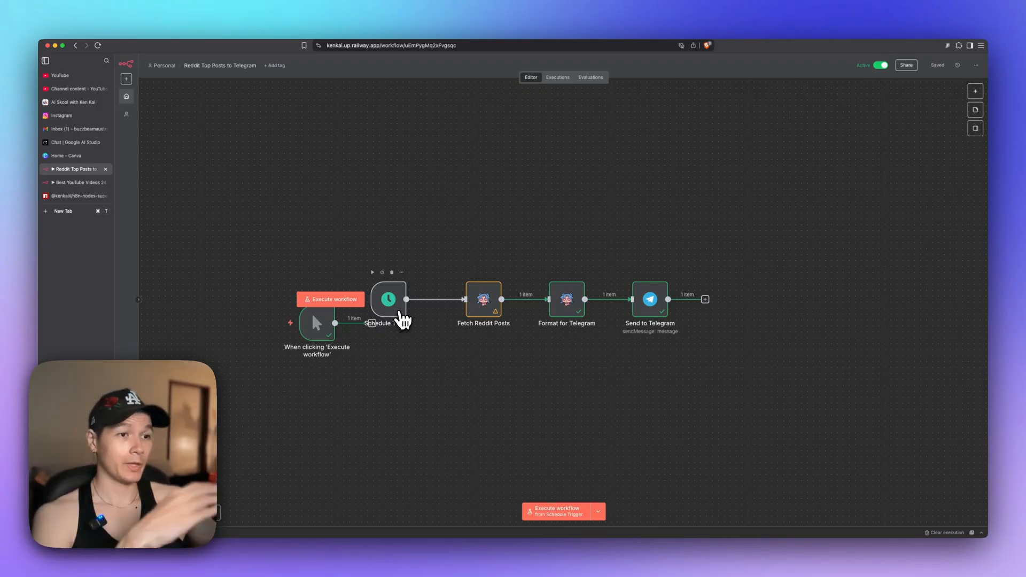
{"action": "mouse_move", "coordinate": [402, 278]}
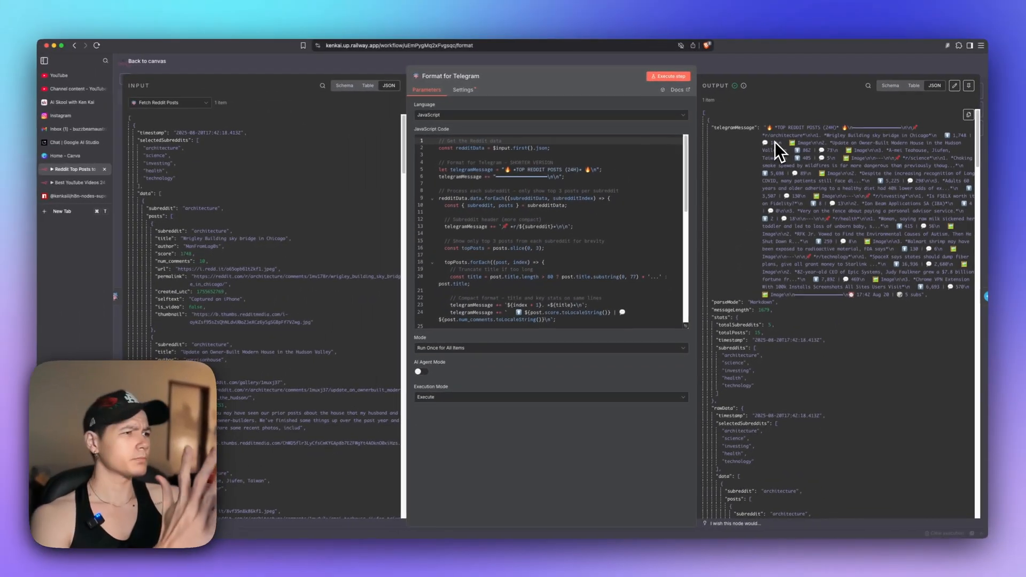
Scroll the Telegram chat to review the digest from r/architecture to r/technology.
{"action": "key", "text": "cmd+tab"}
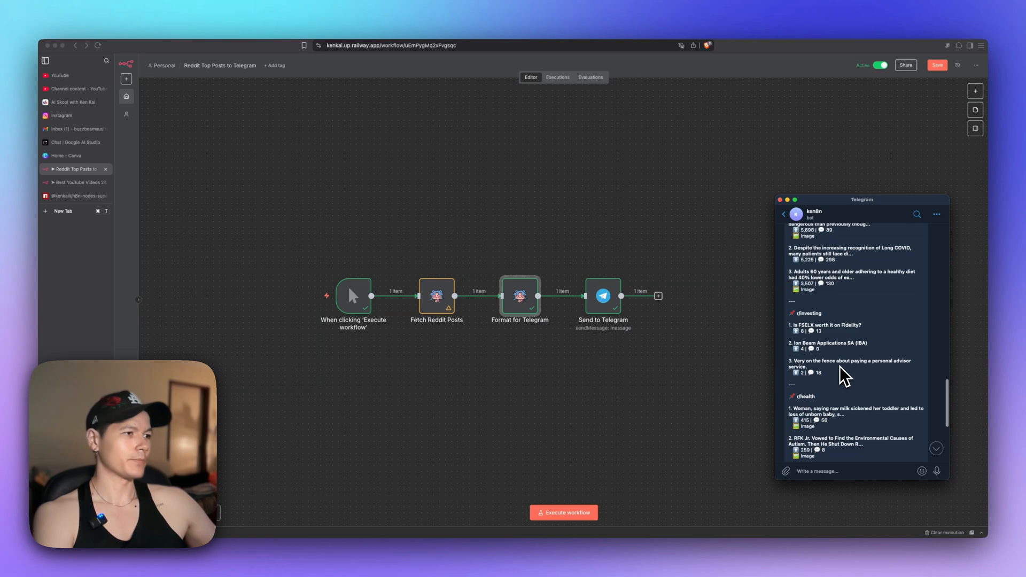
{"action": "scroll", "scroll_direction": "up", "scroll_amount": 3}
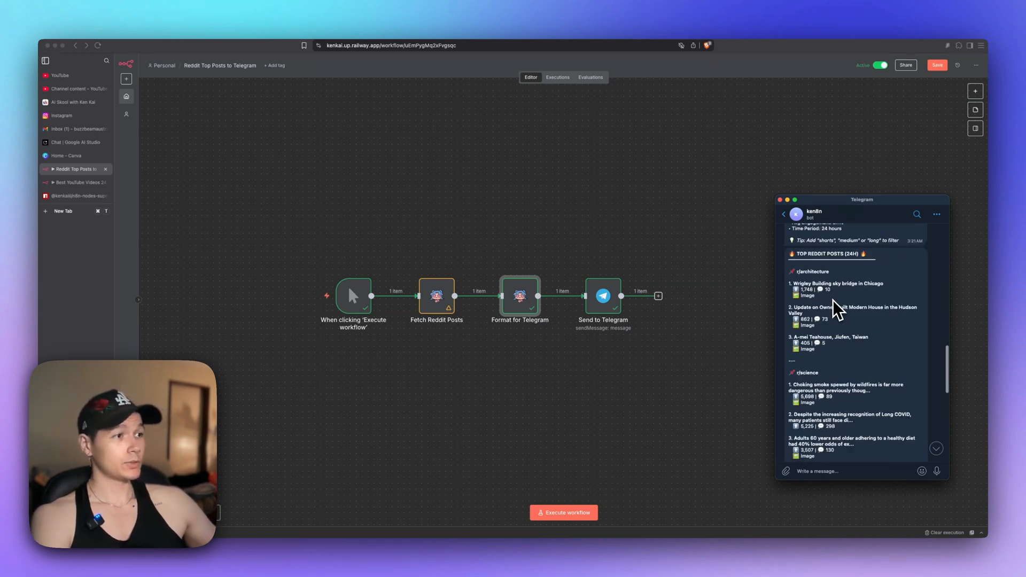
{"action": "scroll", "scroll_direction": "down", "scroll_amount": 3}
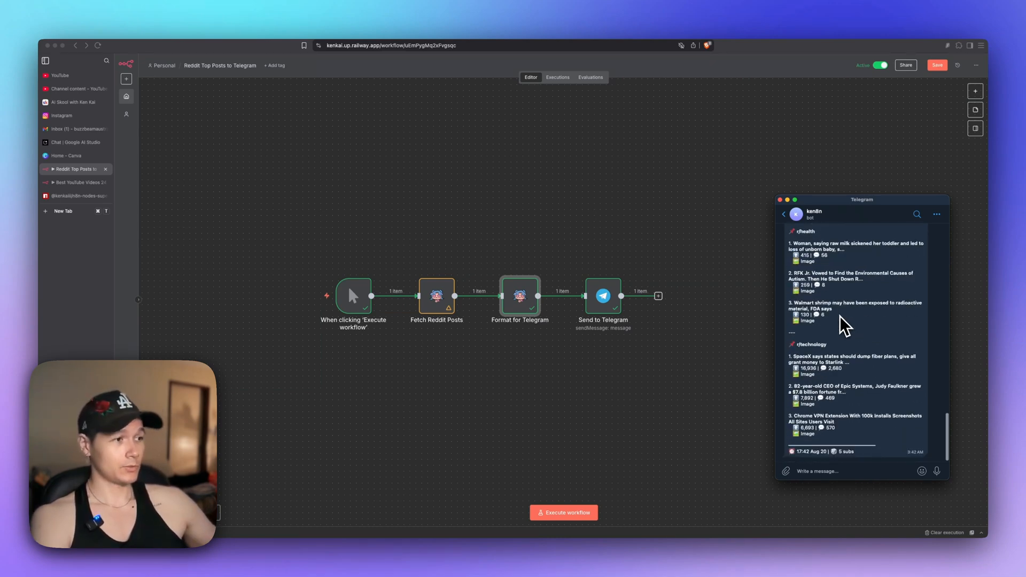
{"action": "mouse_move", "coordinate": [822, 435]}
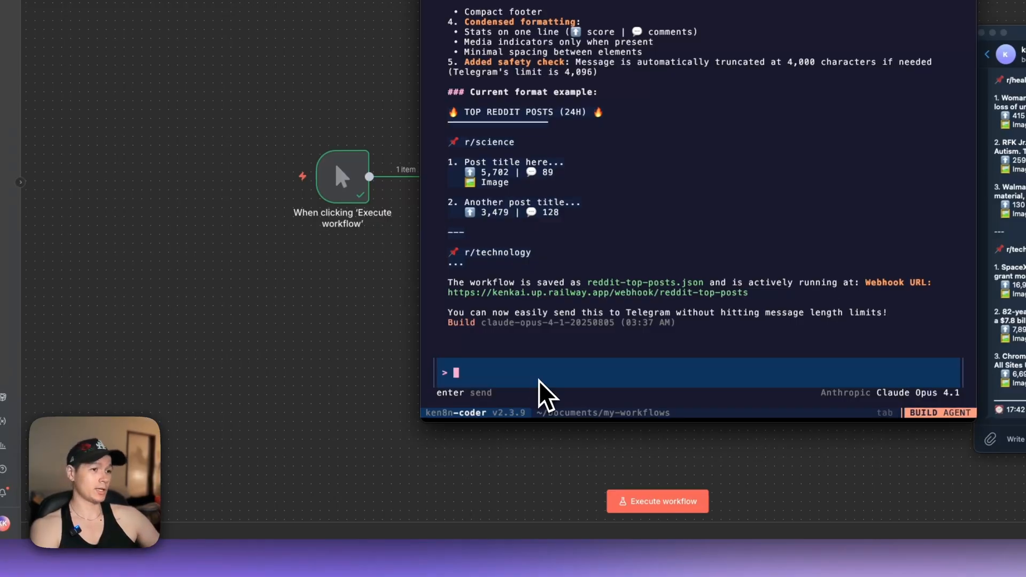
Ask the agent to add each post's URL, drop images and prettify the digest.
{"action": "type", "text": "I also want t"}
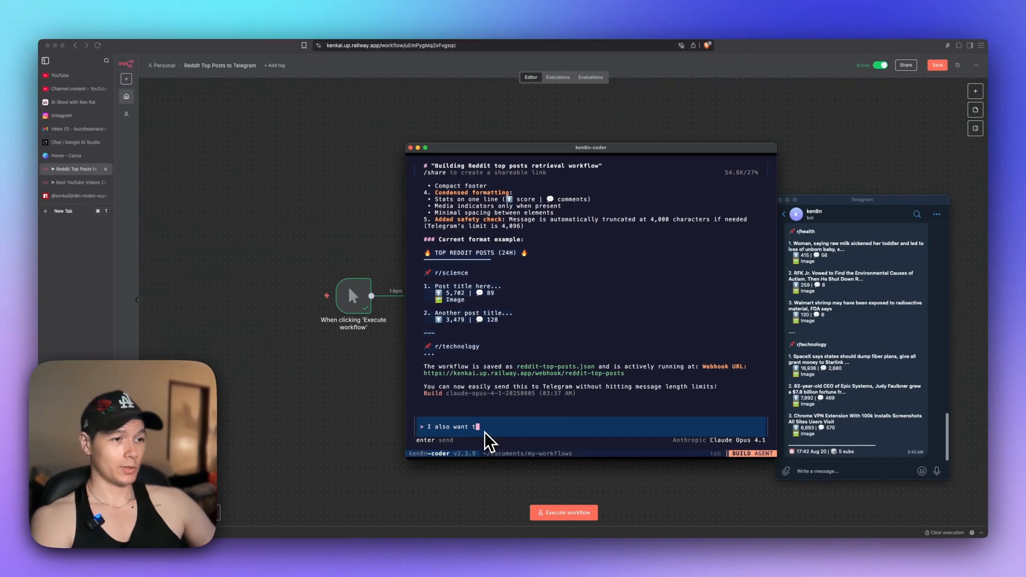
{"action": "type", "text": "he URLs to each"}
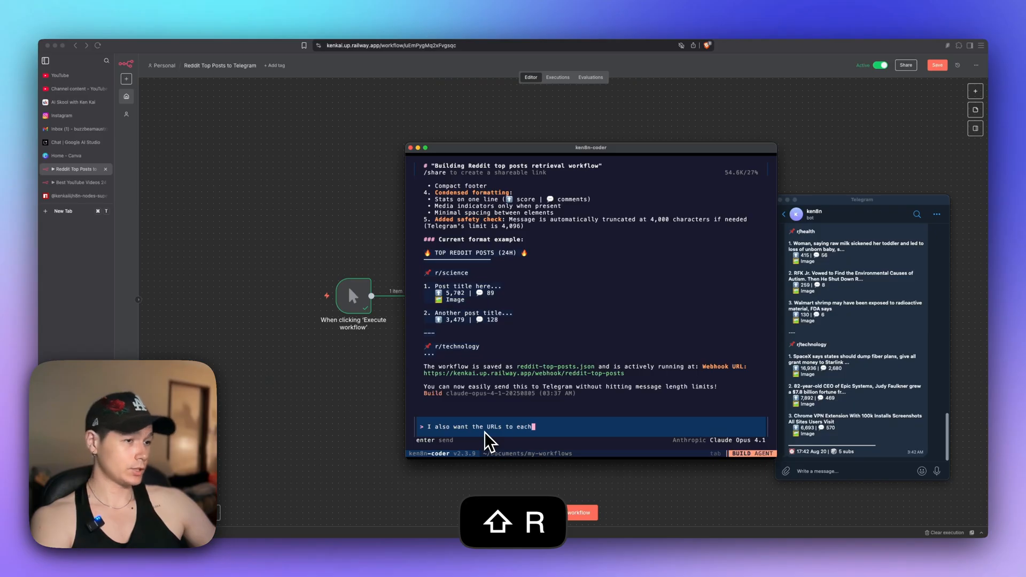
{"action": "type", "text": "post, remove the imags. And make it look prettier fo"}
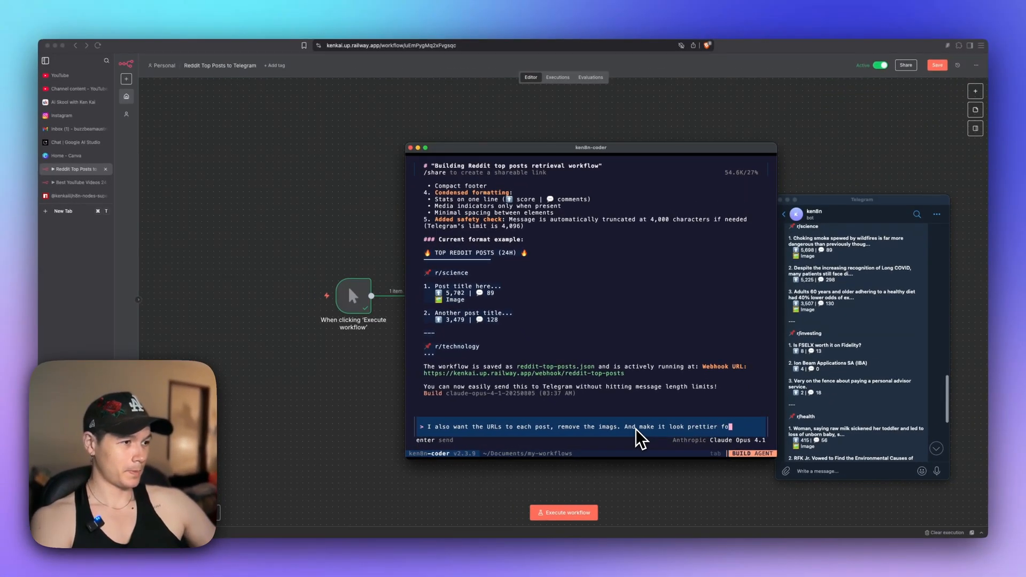
{"action": "key", "text": "Return"}
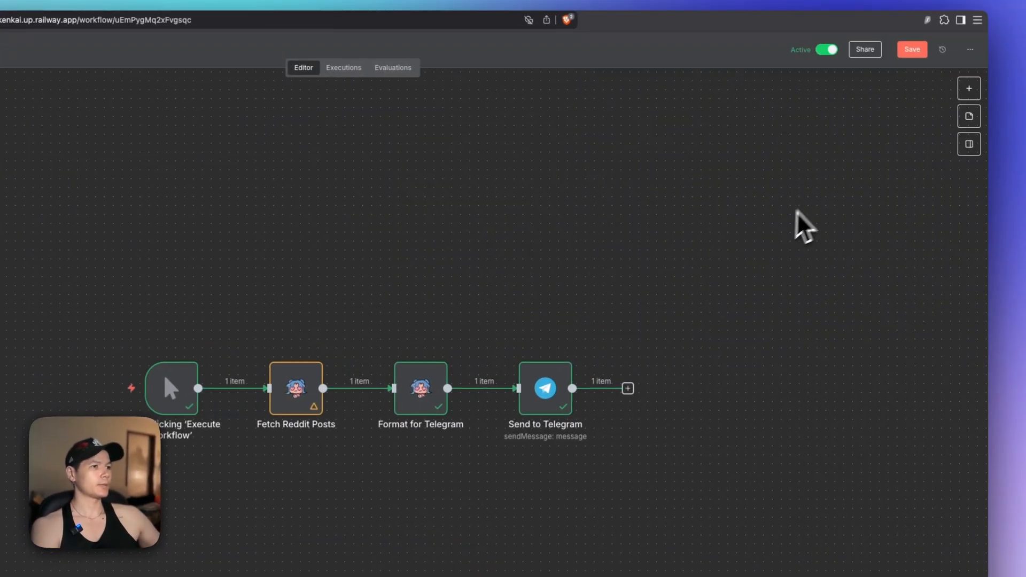
Open the node panel from the canvas add button after Send to Telegram.
{"action": "left_click", "coordinate": [627, 388]}
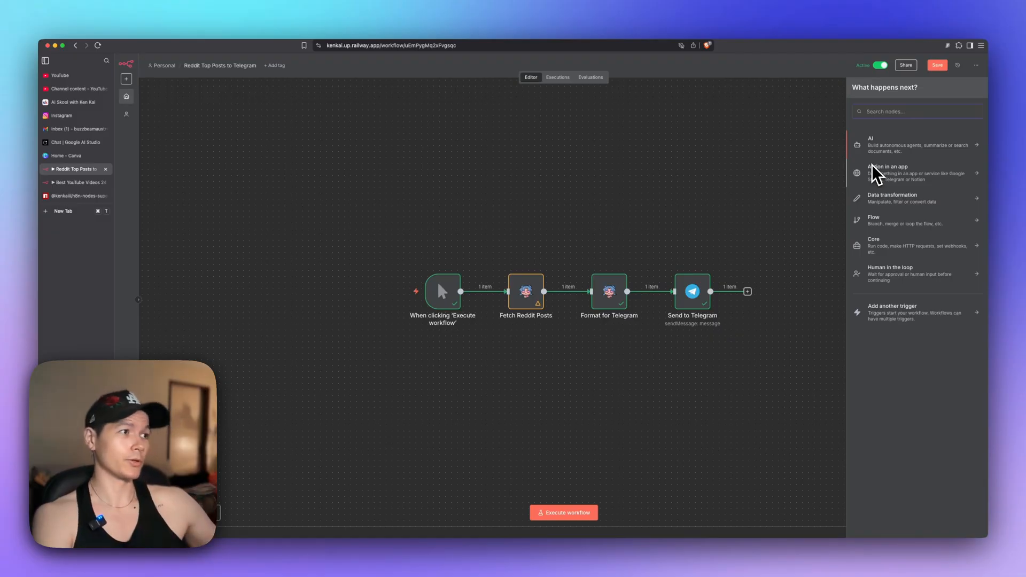
{"action": "mouse_move", "coordinate": [907, 155]}
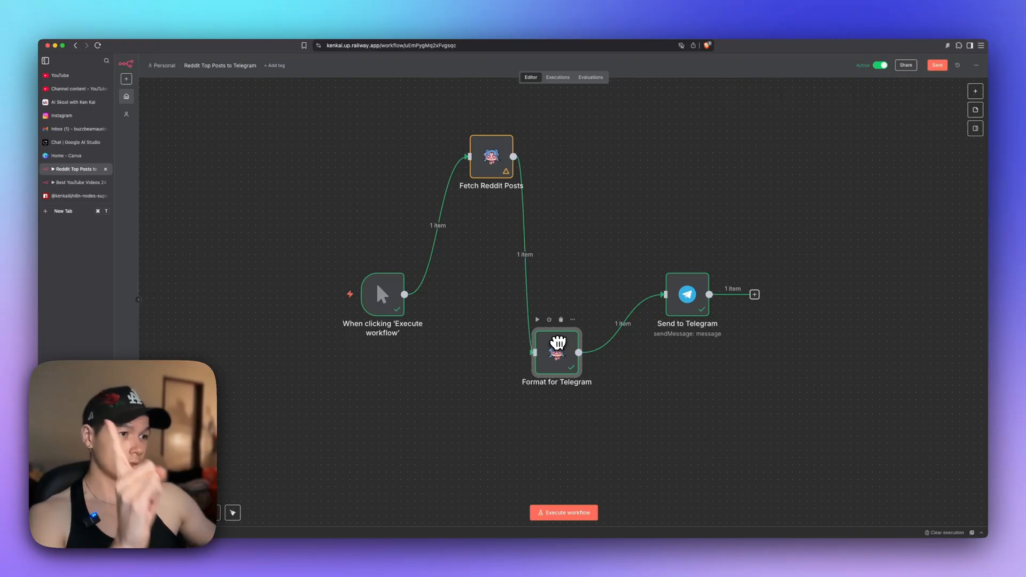
Browse the AI, Action in an app and Data transformation node lists, including Convert data.
{"action": "left_click", "coordinate": [755, 294]}
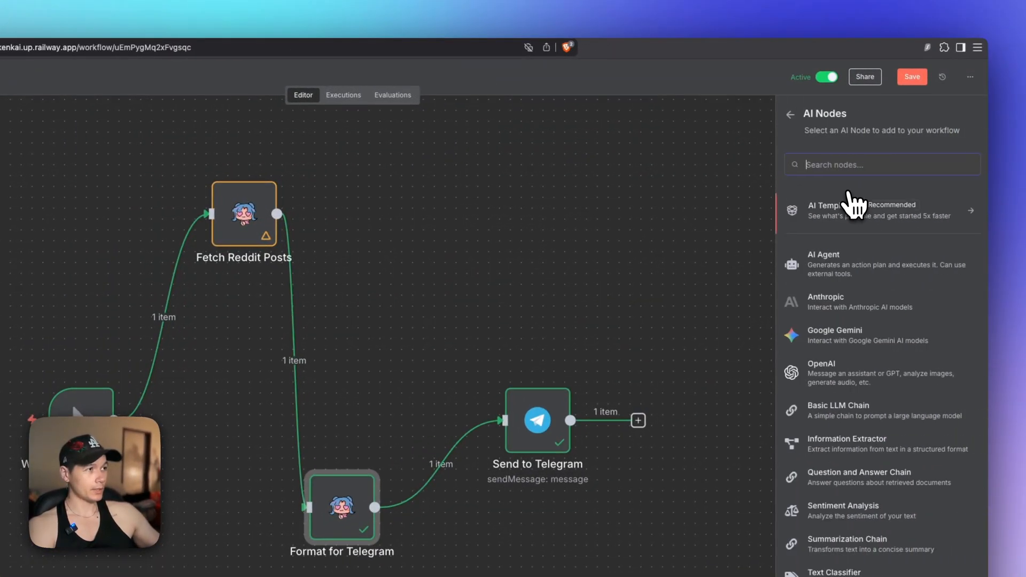
{"action": "mouse_move", "coordinate": [910, 269]}
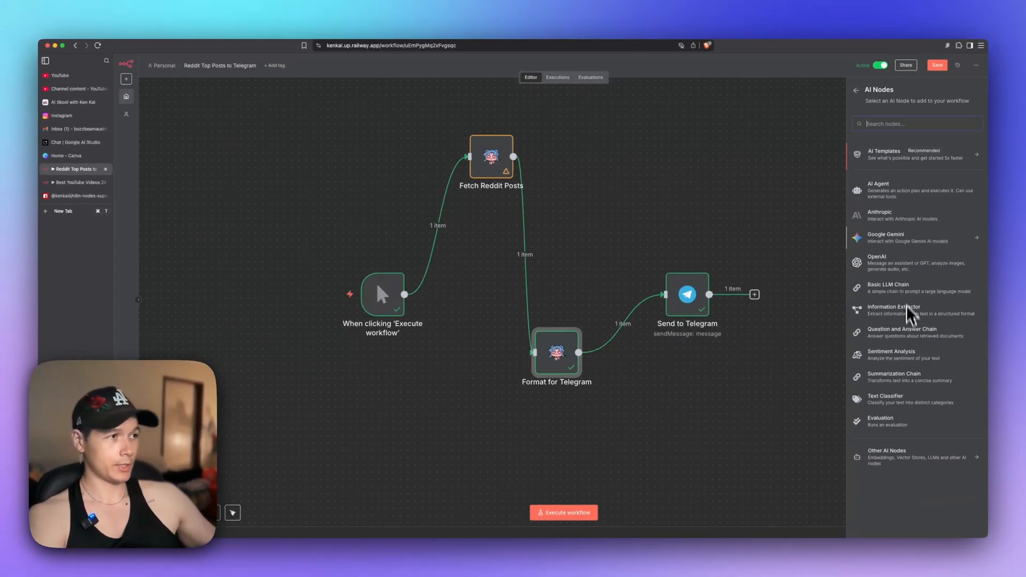
{"action": "mouse_move", "coordinate": [912, 206]}
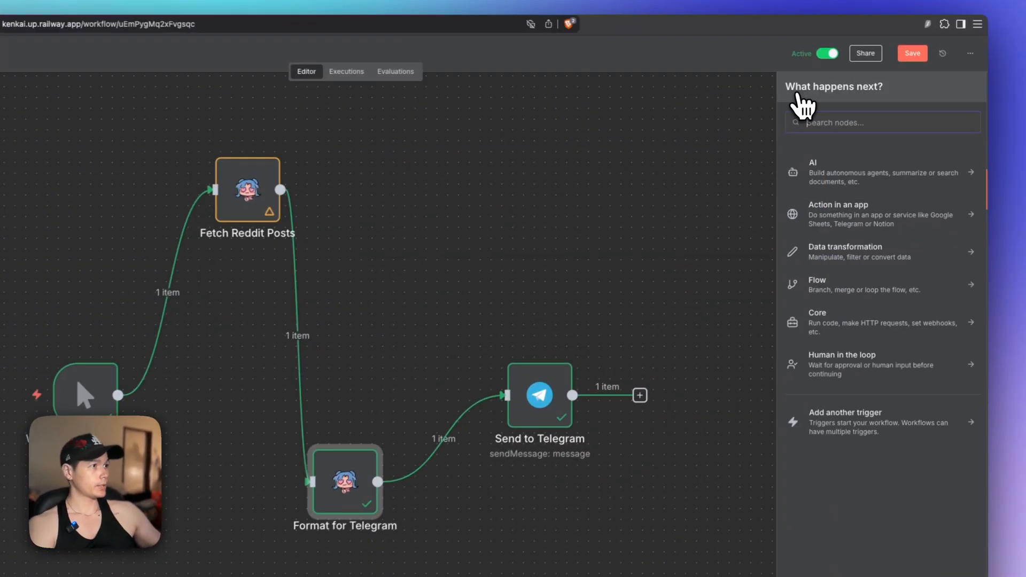
{"action": "left_click", "coordinate": [839, 214]}
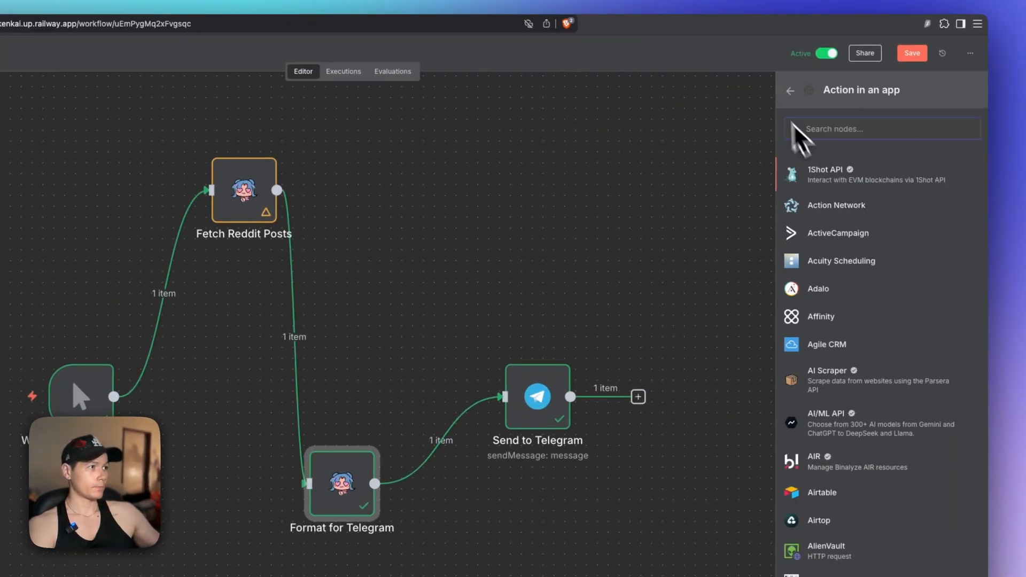
{"action": "left_click", "coordinate": [841, 251]}
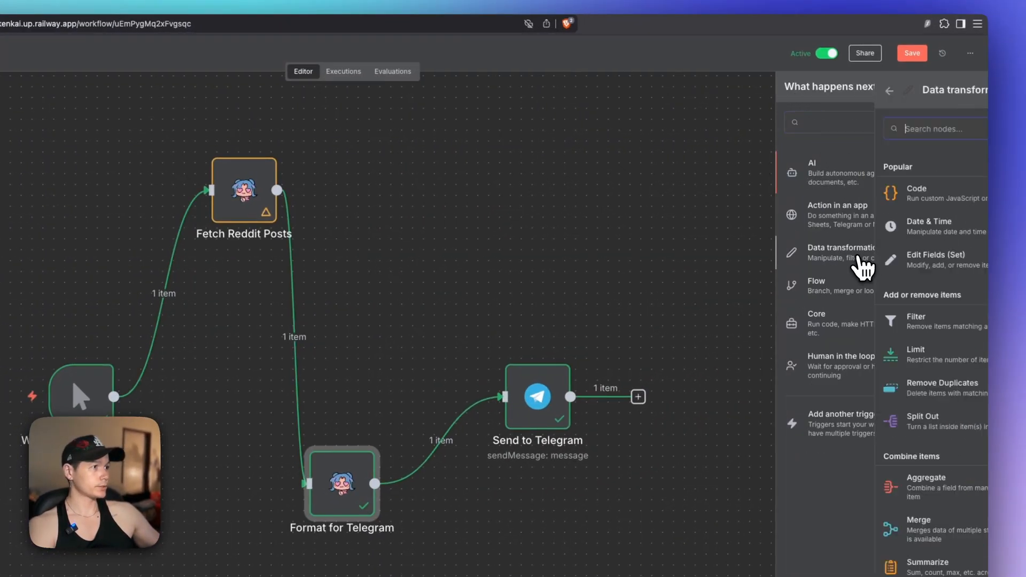
{"action": "left_click", "coordinate": [842, 252]}
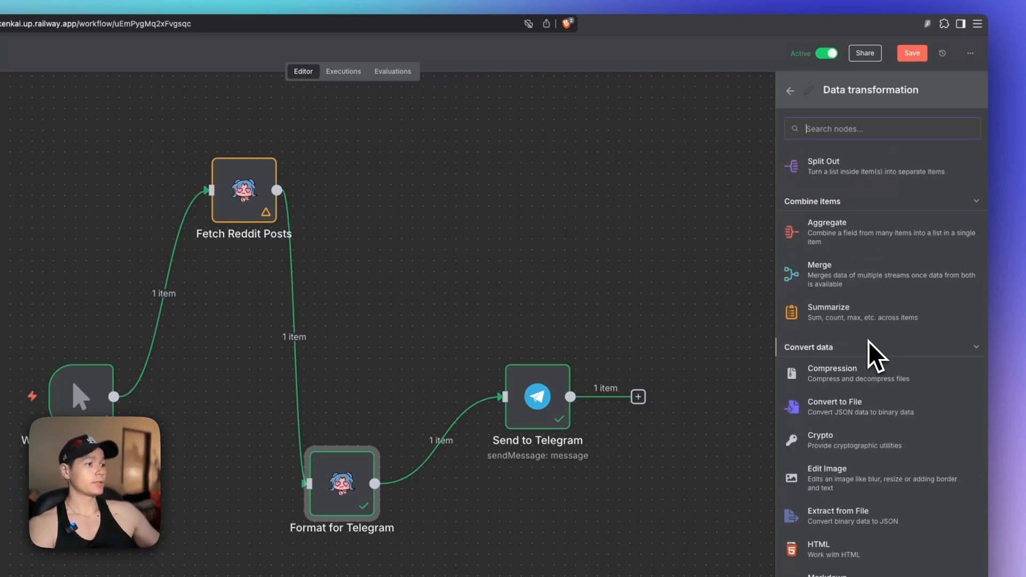
{"action": "left_click", "coordinate": [790, 91]}
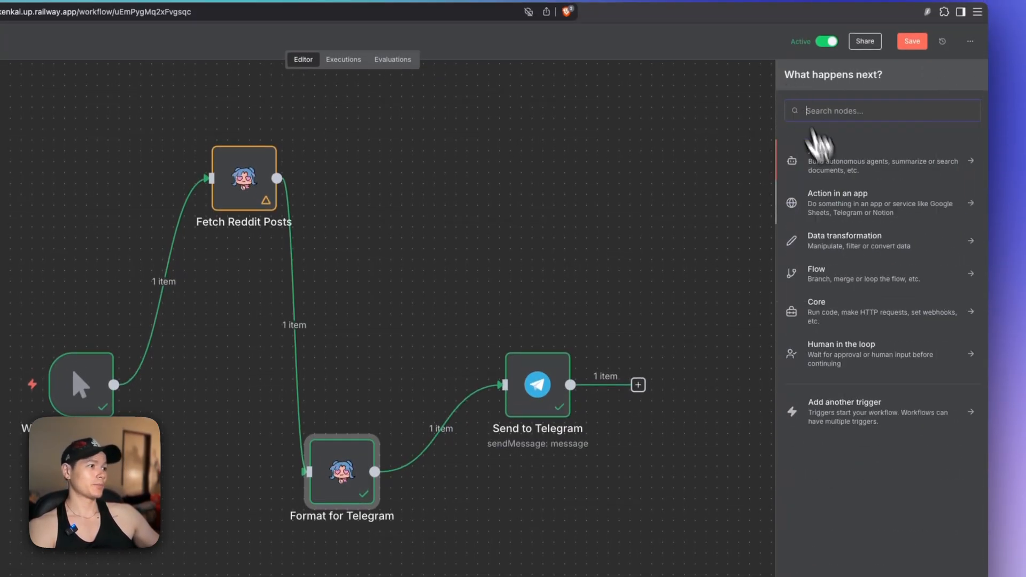
{"action": "mouse_move", "coordinate": [862, 365]}
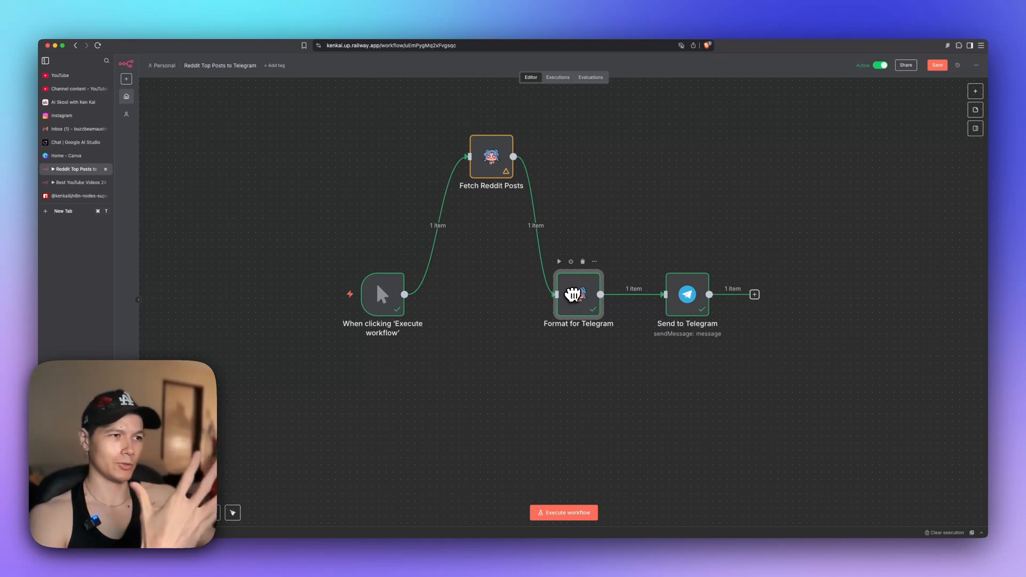
{"action": "mouse_move", "coordinate": [490, 165]}
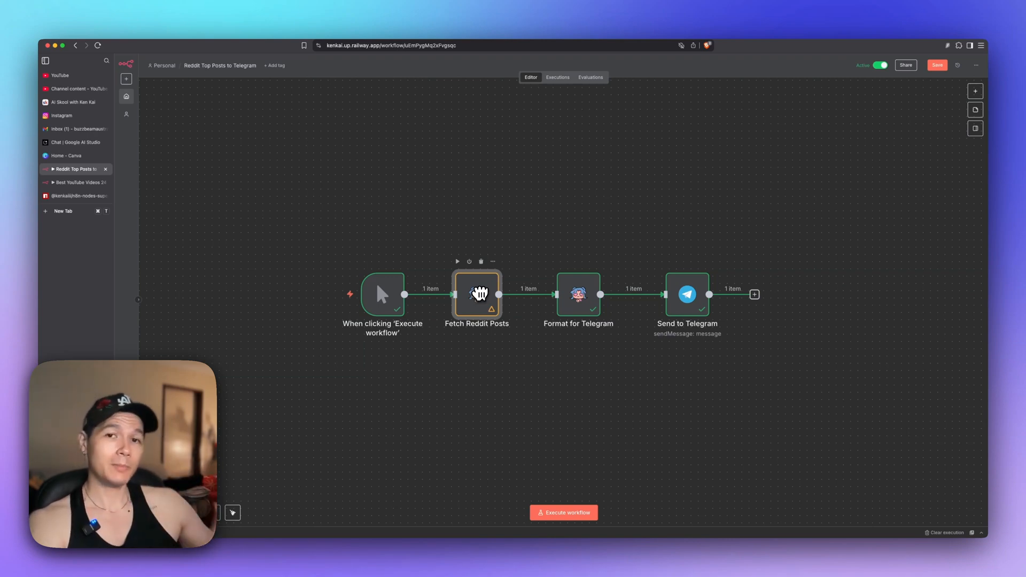
{"action": "mouse_move", "coordinate": [501, 297]}
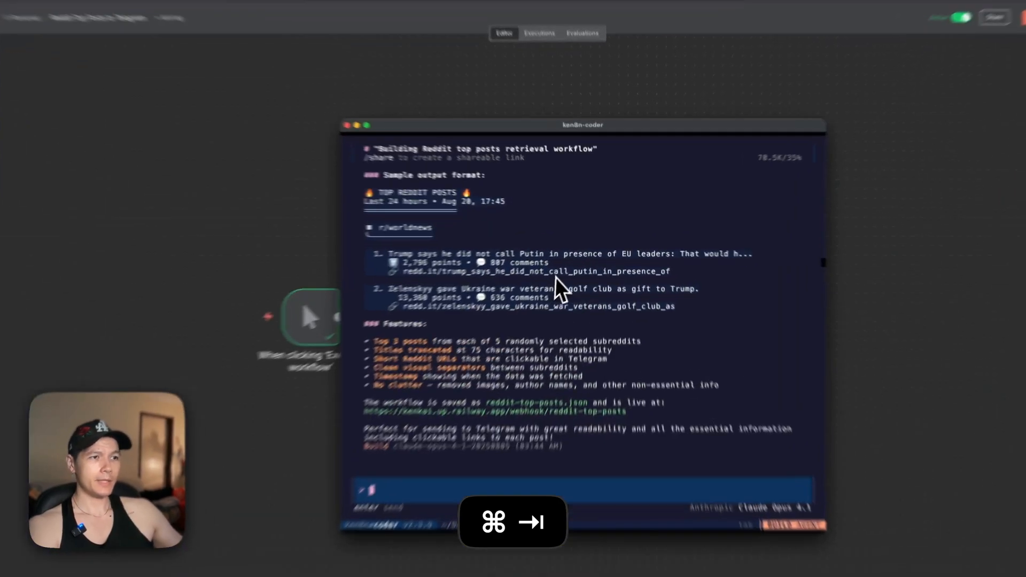
Start a new ken8n-coder session with 'Hello', then switch to the AI Skool Classroom page.
{"action": "type", "text": "/new"}
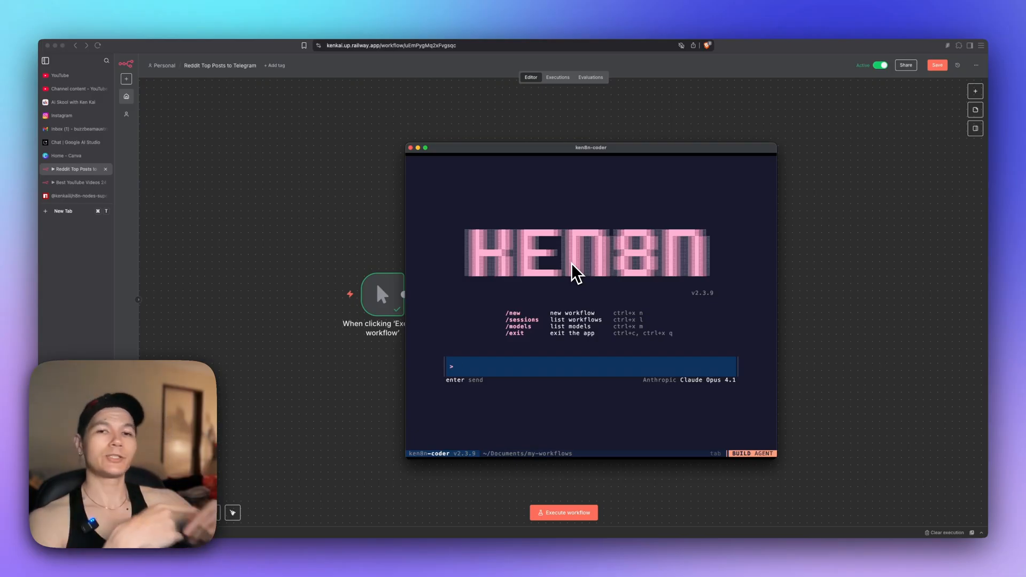
{"action": "type", "text": "Hell"}
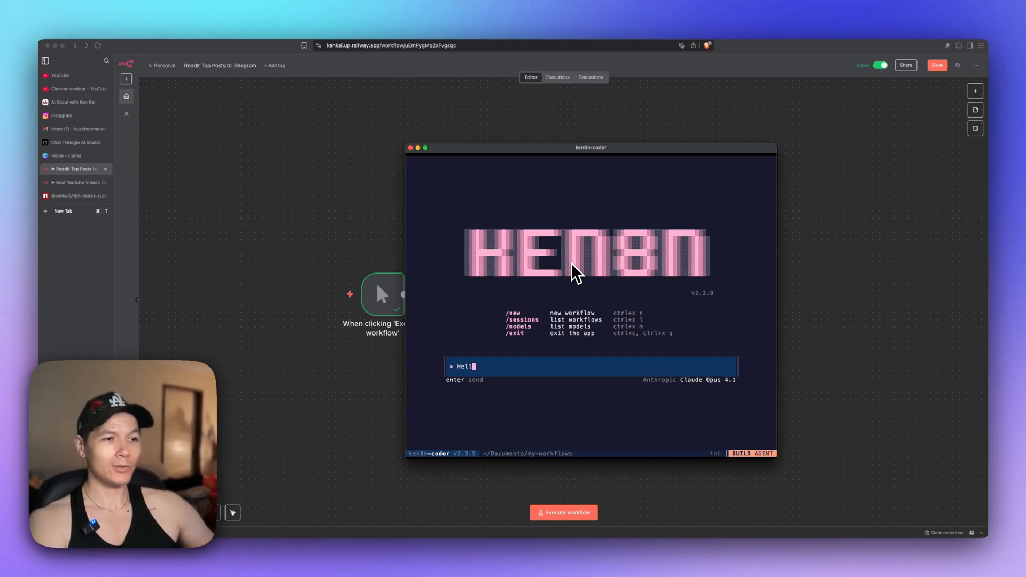
{"action": "type", "text": "o"}
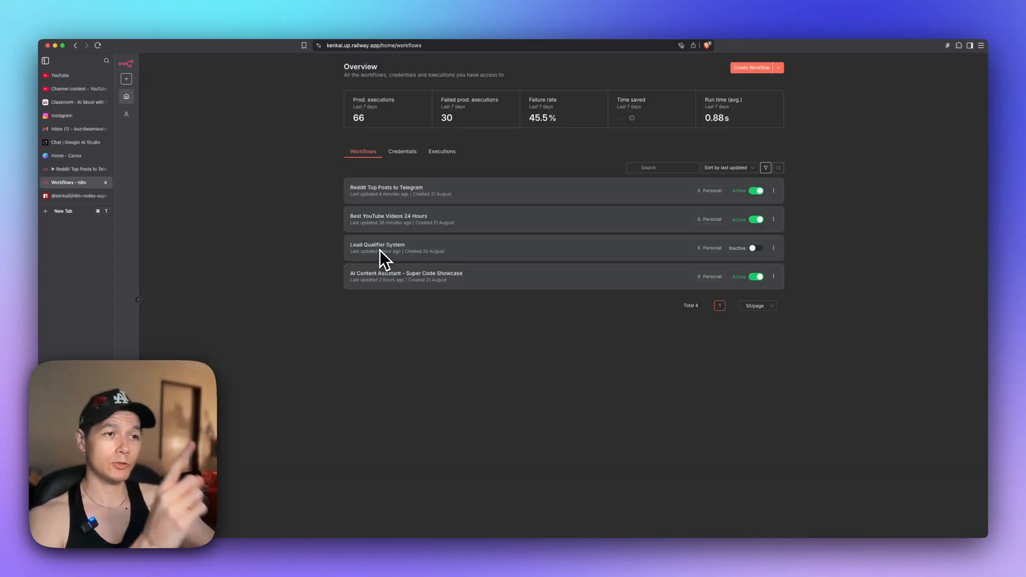
{"action": "mouse_move", "coordinate": [429, 212]}
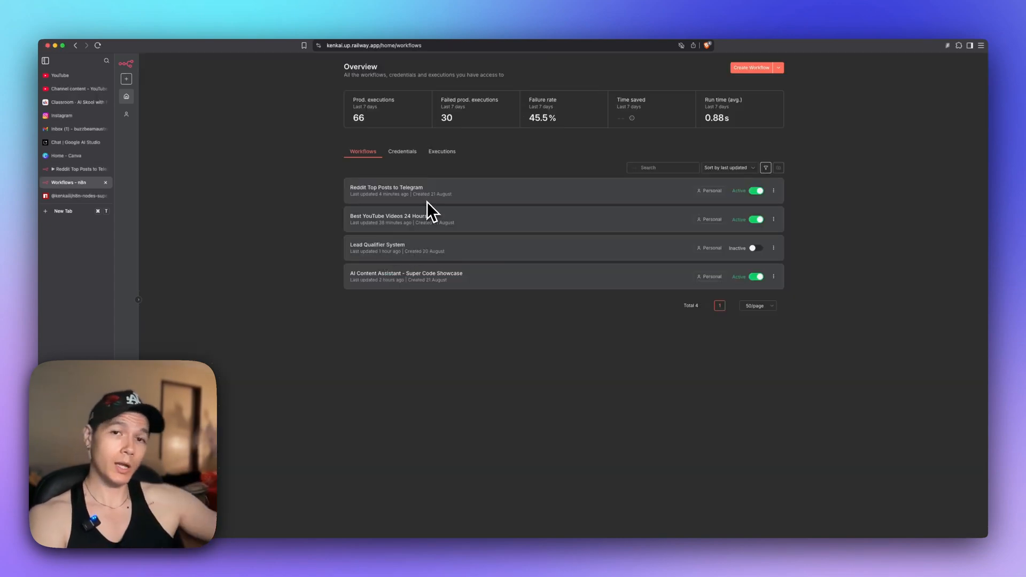
{"action": "left_click", "coordinate": [72, 102]}
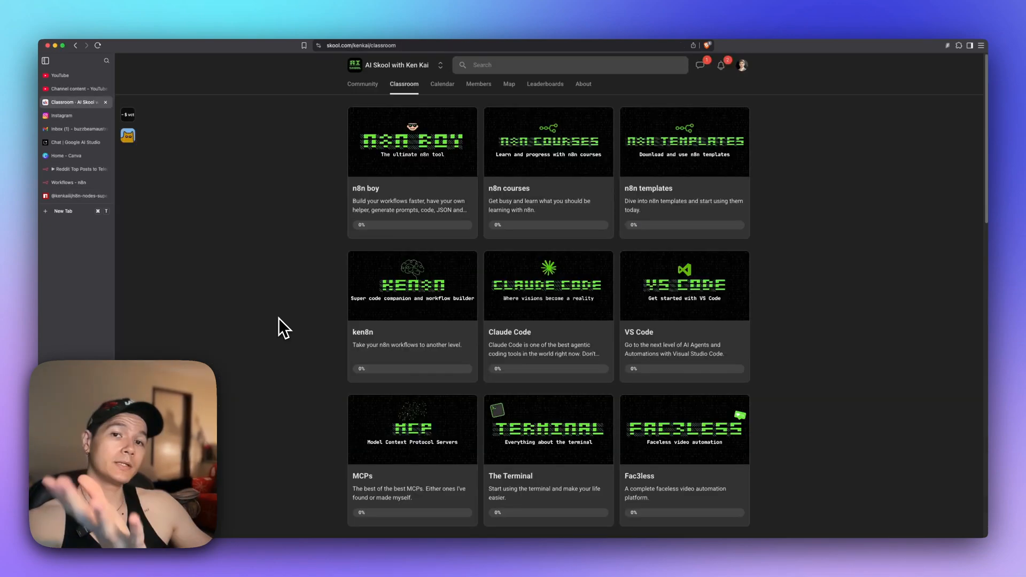